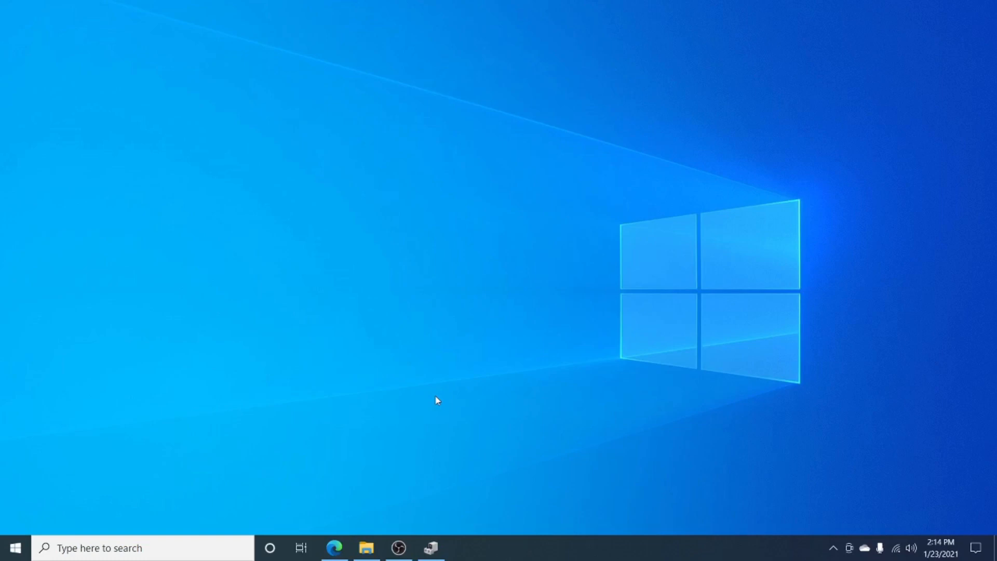
mouse_move(419, 432)
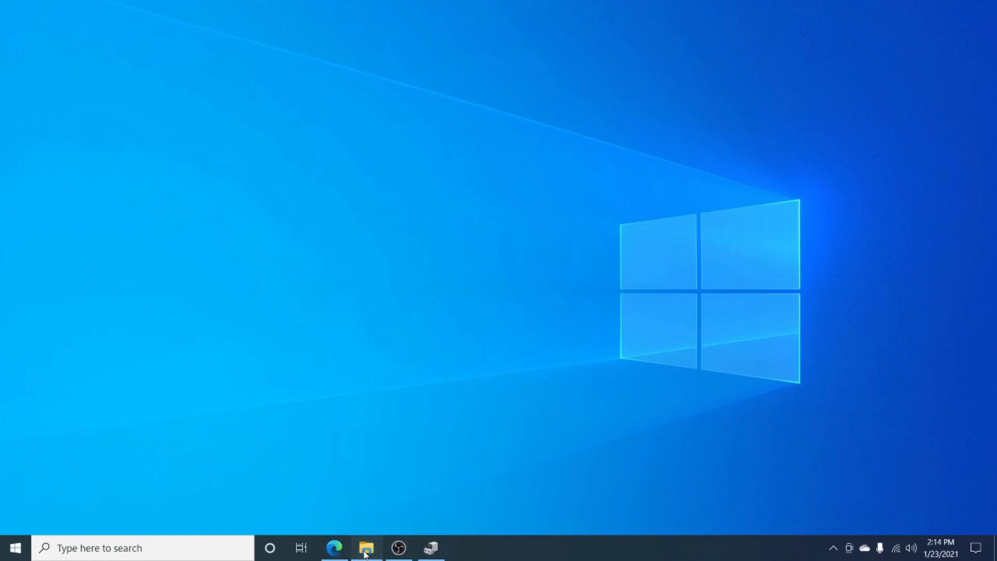
Browse into TC5\Binaries\Win64 to see the game DLLs, ReShade settings and shipping executable
click(365, 548)
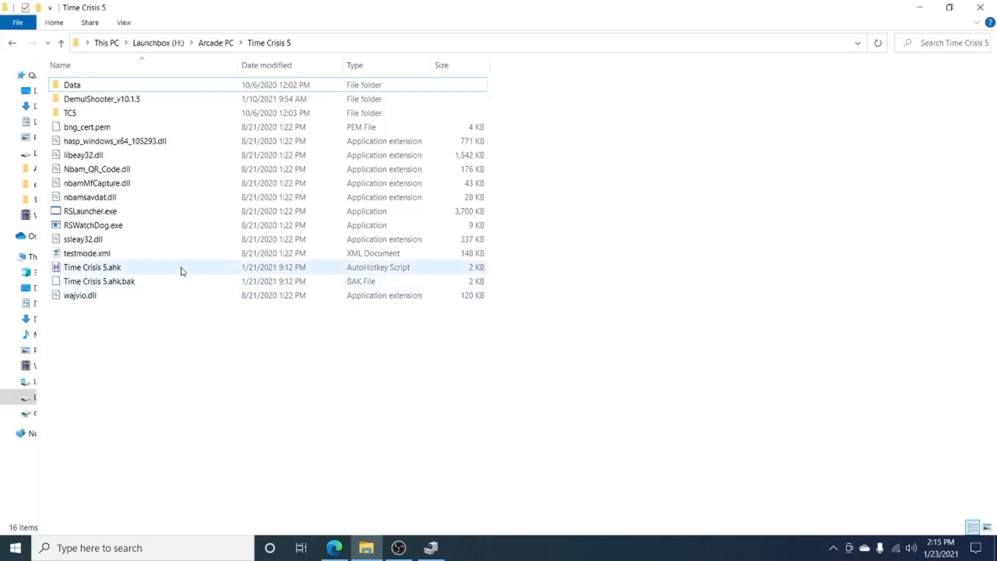
mouse_move(132, 169)
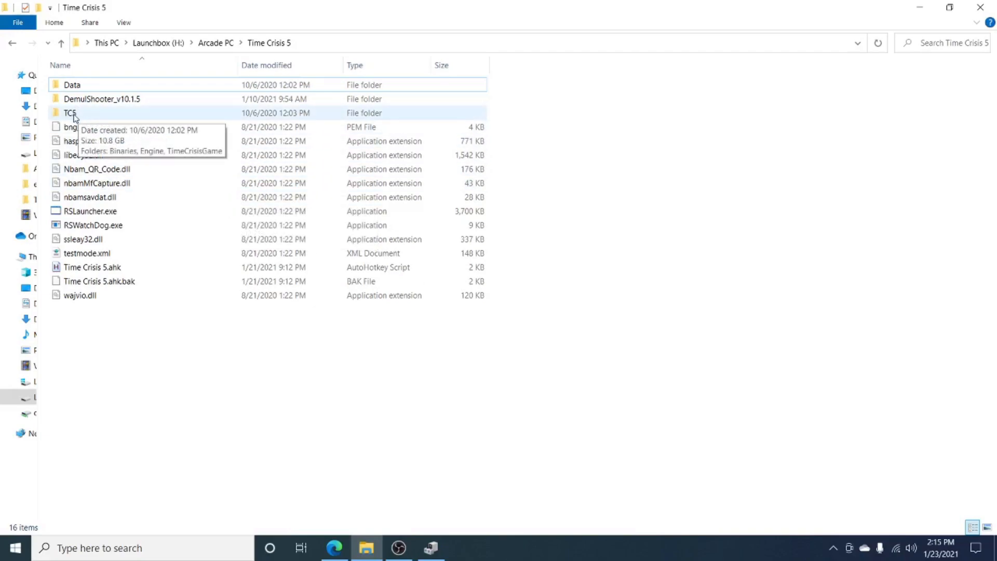
double_click(69, 112)
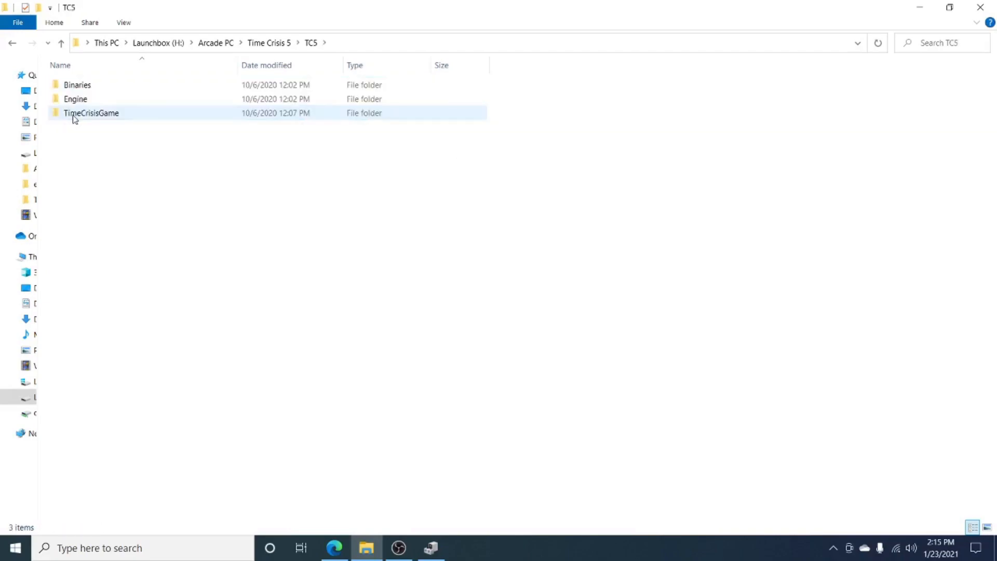
double_click(78, 84)
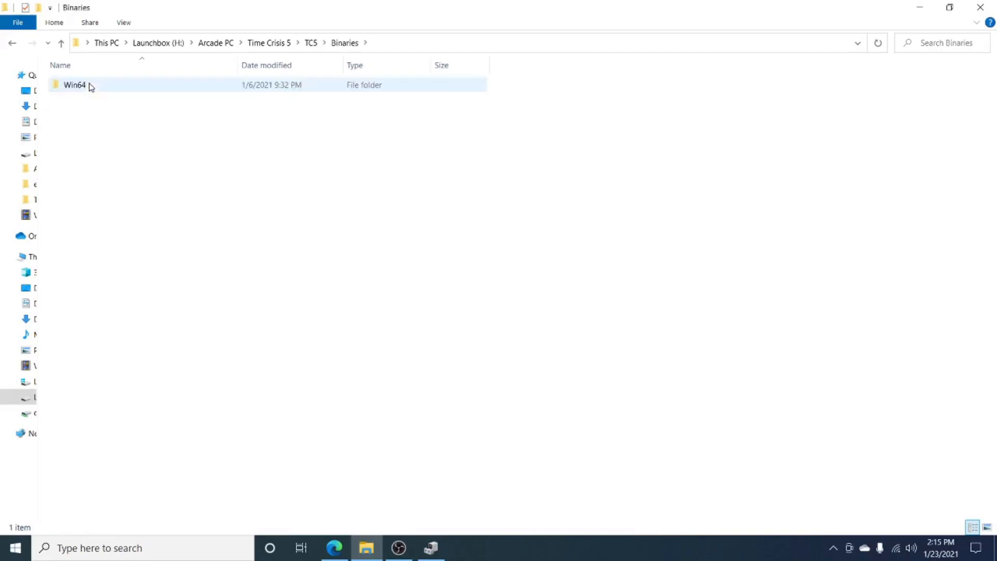
double_click(74, 84)
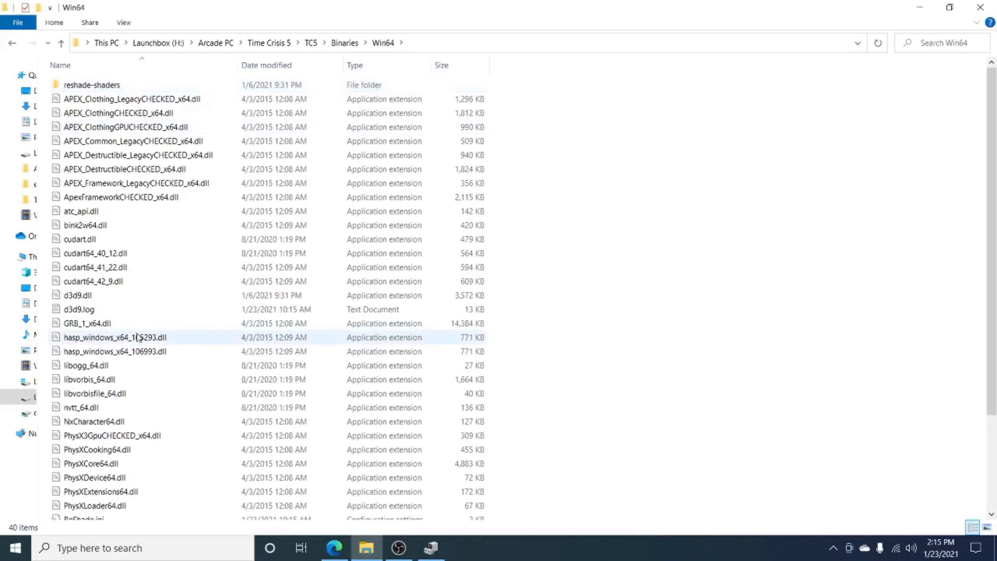
scroll(down, 3)
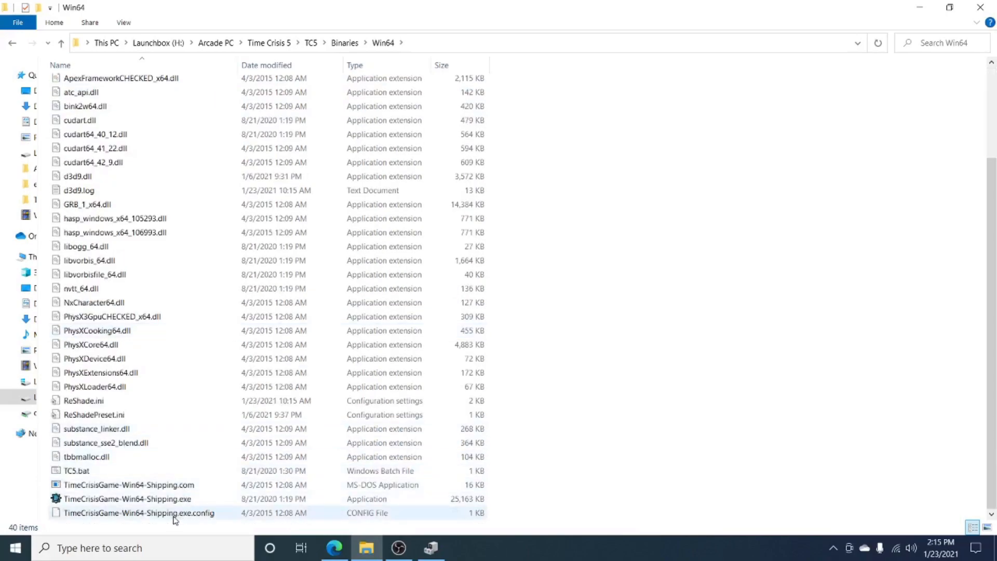
mouse_move(127, 499)
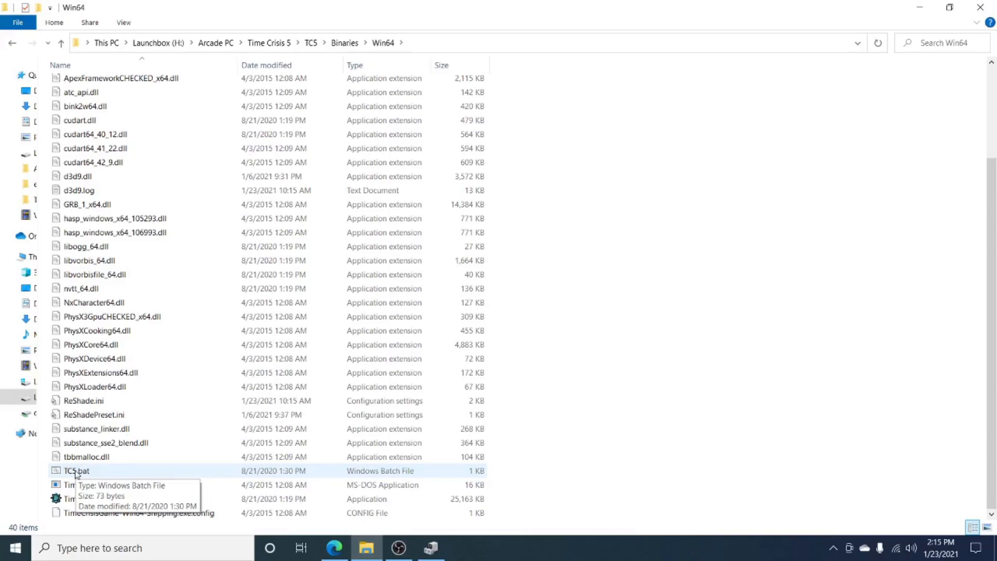
mouse_move(99, 478)
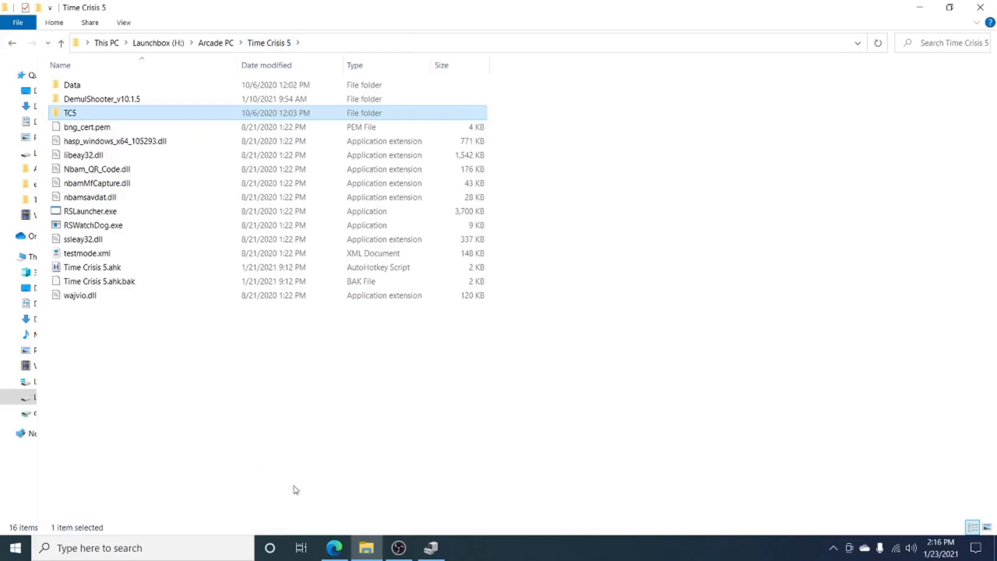
Switch to Edge showing the DemulShooter v10.1.5 GitHub release and its zip asset
click(334, 548)
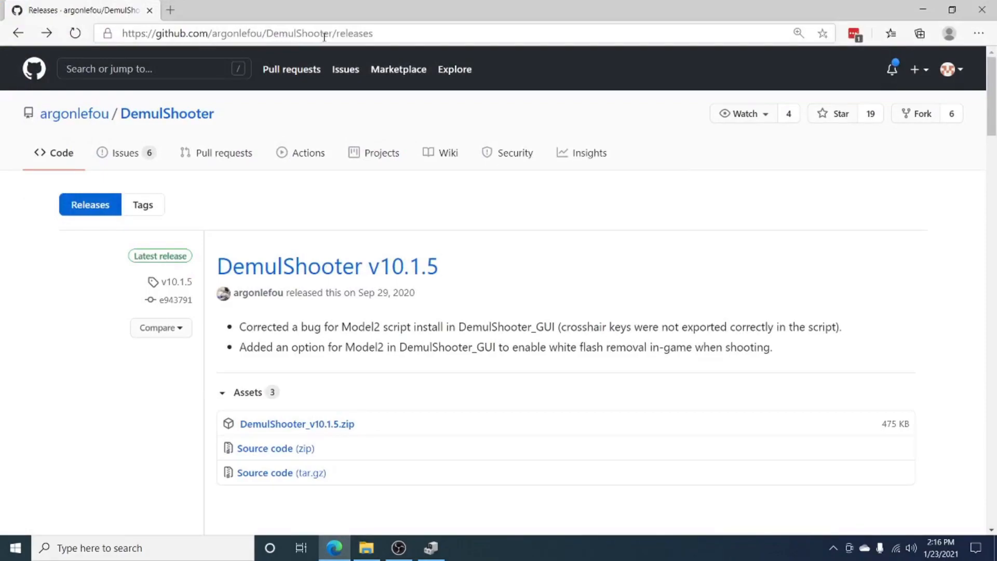
mouse_move(420, 431)
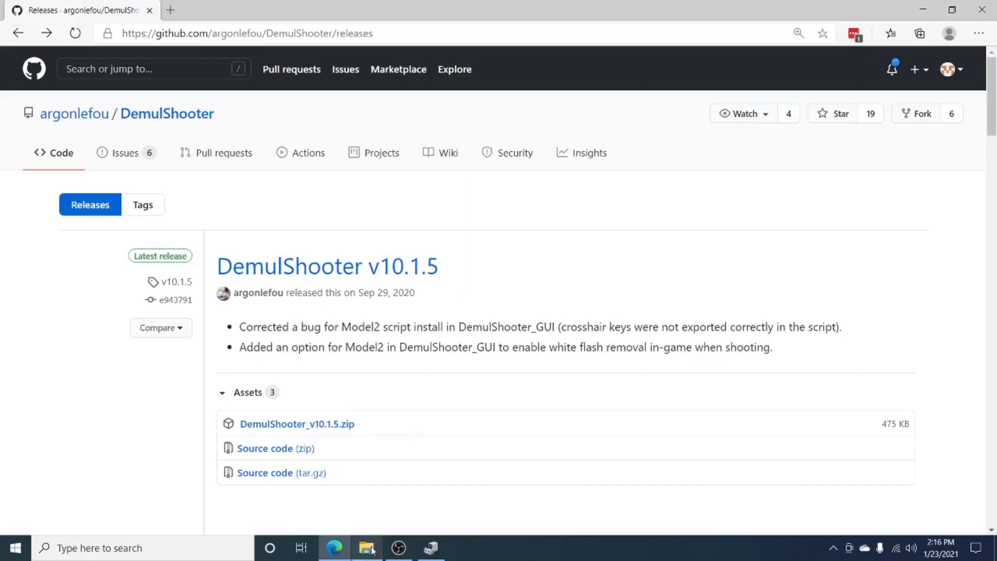
Return to File Explorer, enter DemulShooter_v10.1.5 and select DemulShooter_GUI.exe
click(366, 548)
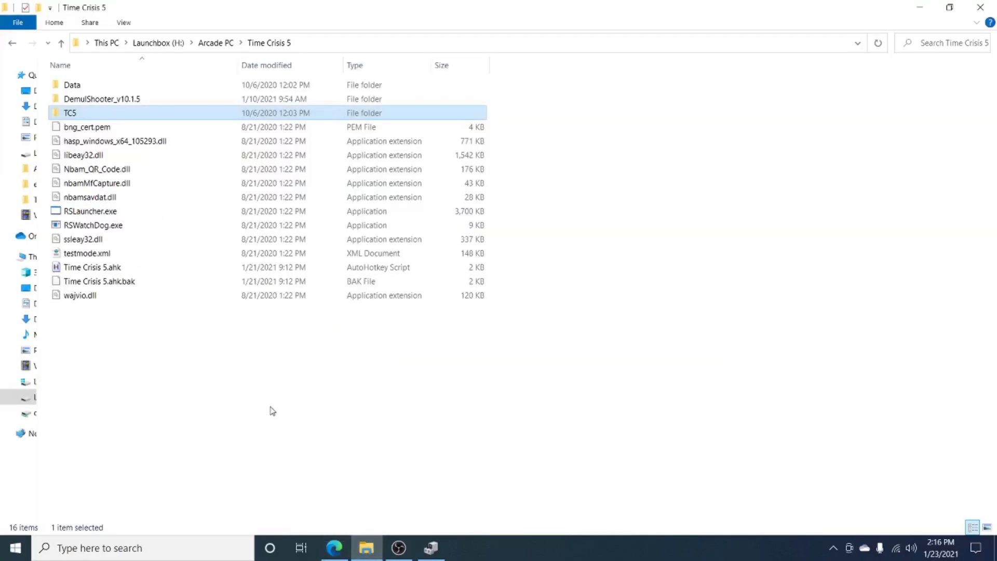
mouse_move(267, 409)
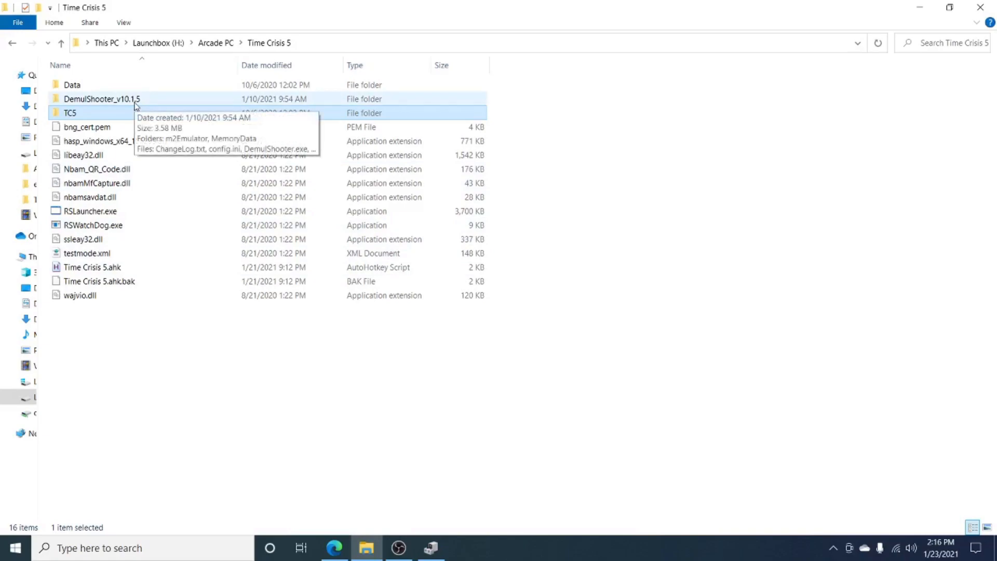
double_click(103, 99)
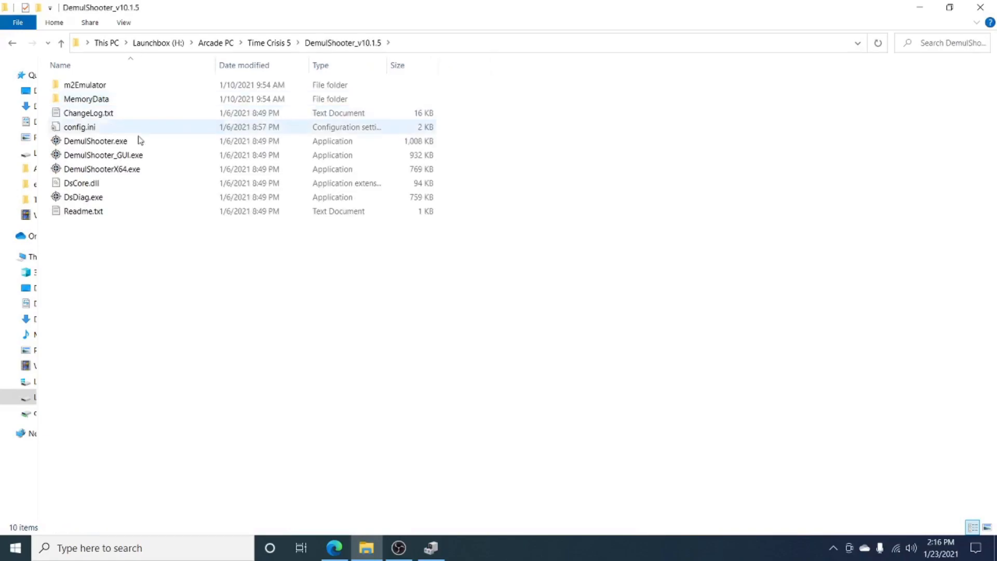
click(103, 154)
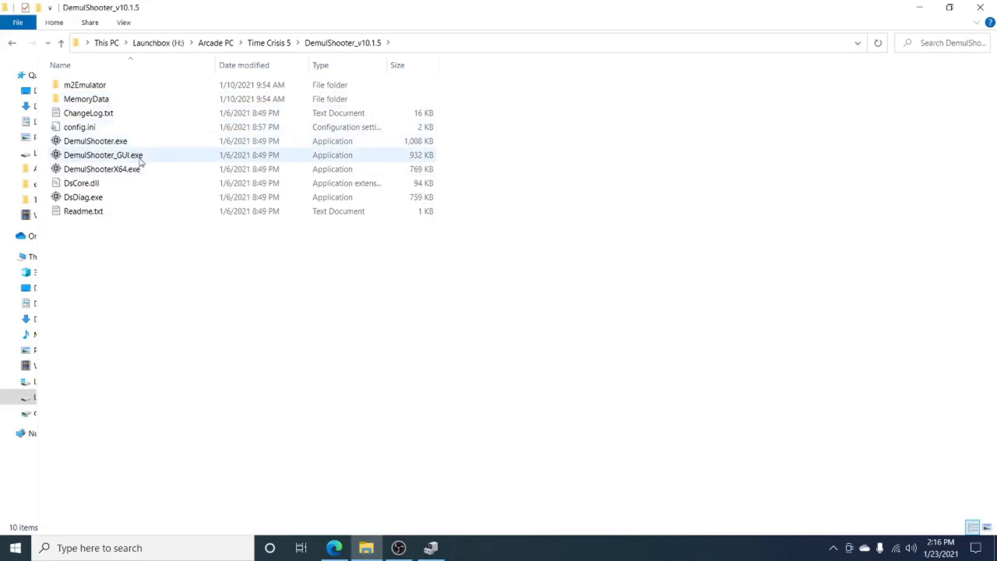
mouse_move(124, 157)
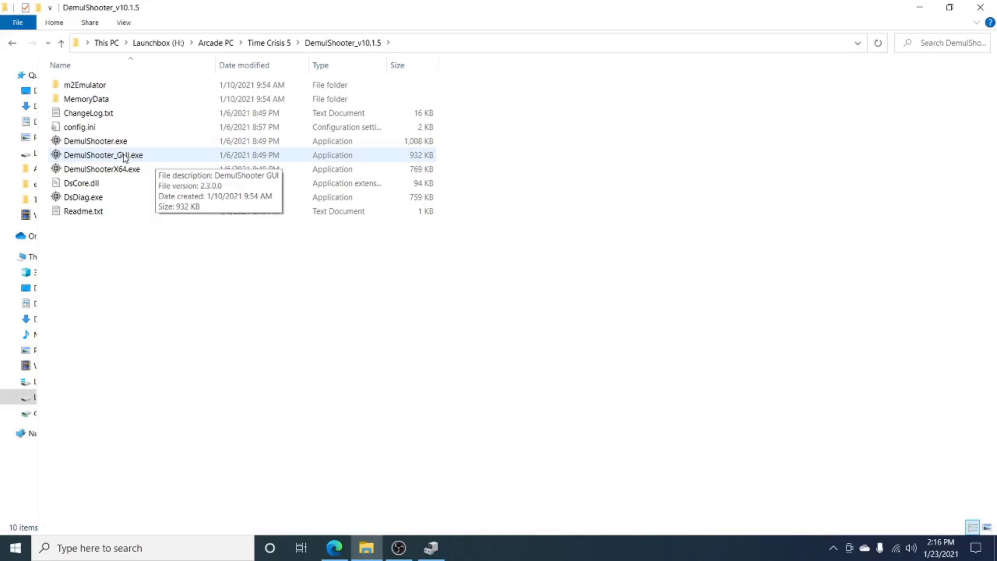
Launch DemulShooter GUI and inspect the P1 Sinden Lightgun device id
double_click(103, 155)
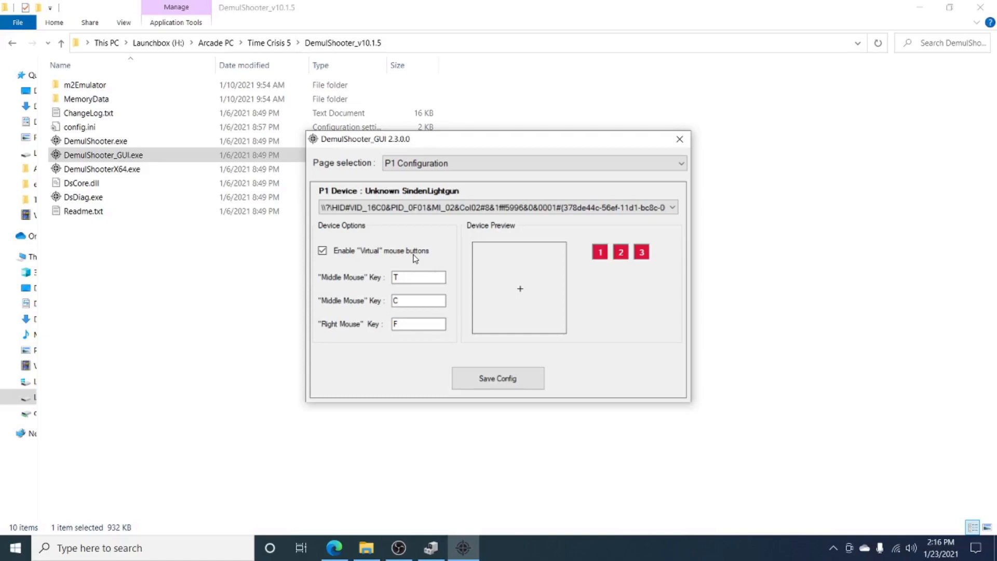
mouse_move(472, 177)
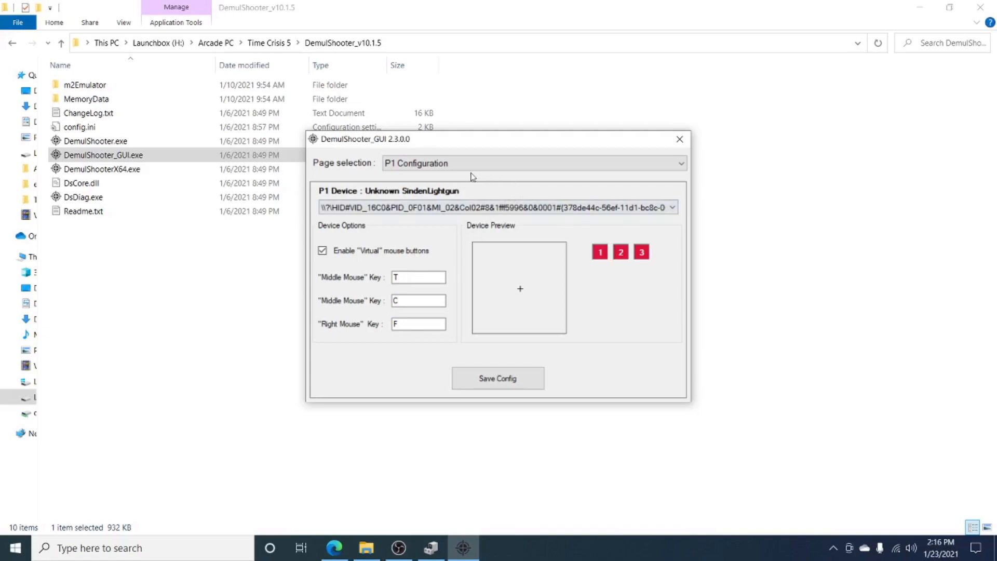
mouse_move(455, 174)
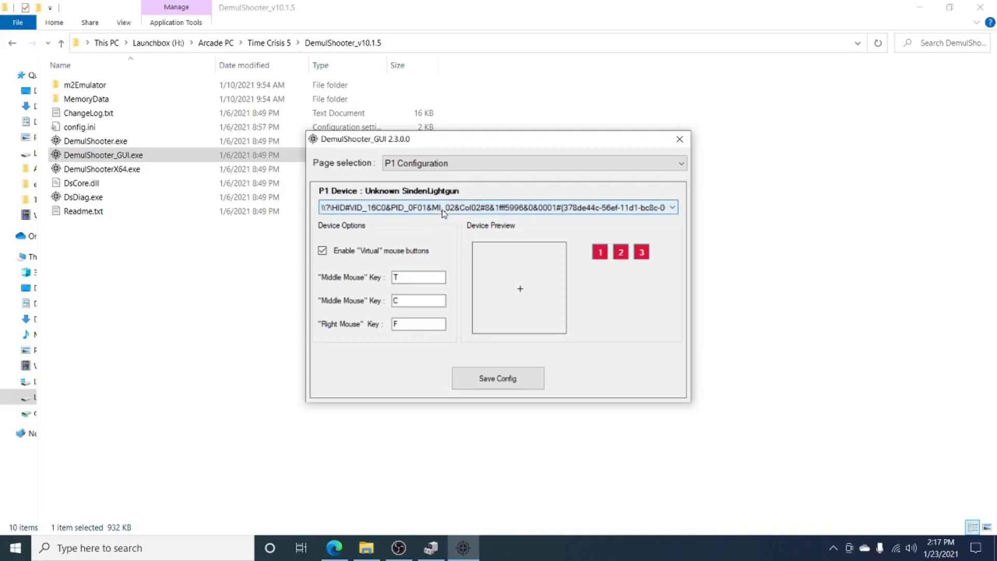
click(672, 208)
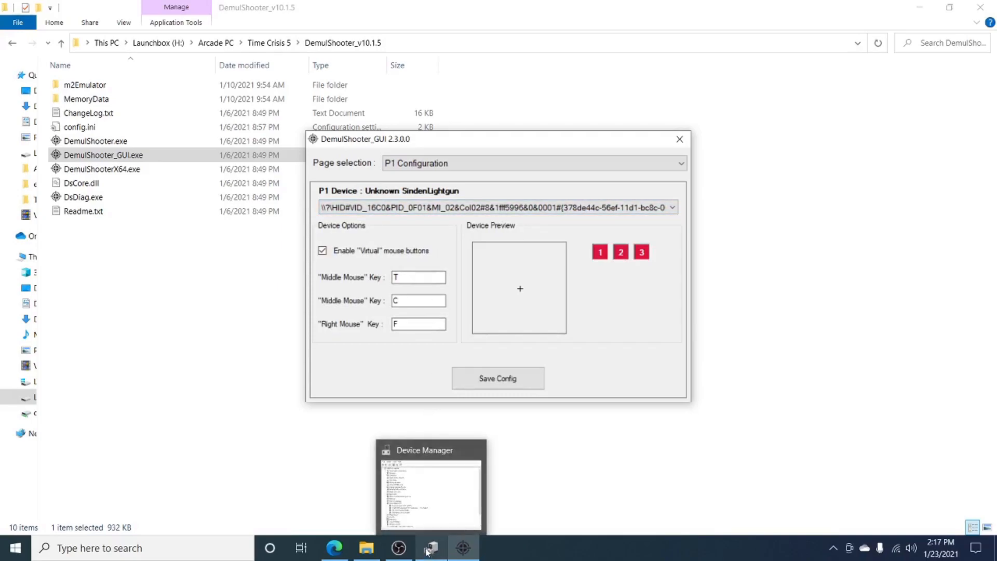
Bring up Device Manager and the context menu for USB Serial Device (COM6) under Ports
click(431, 548)
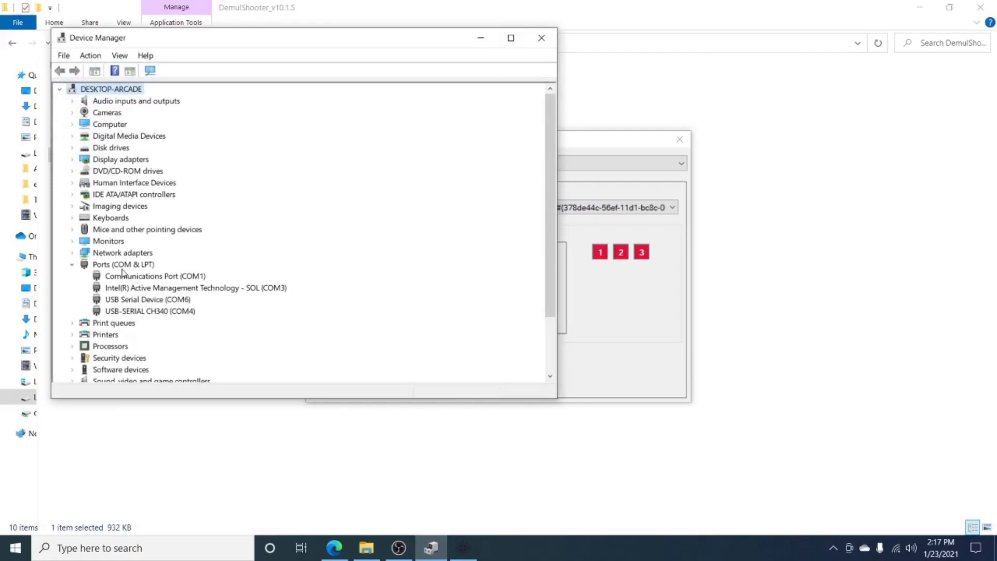
mouse_move(151, 271)
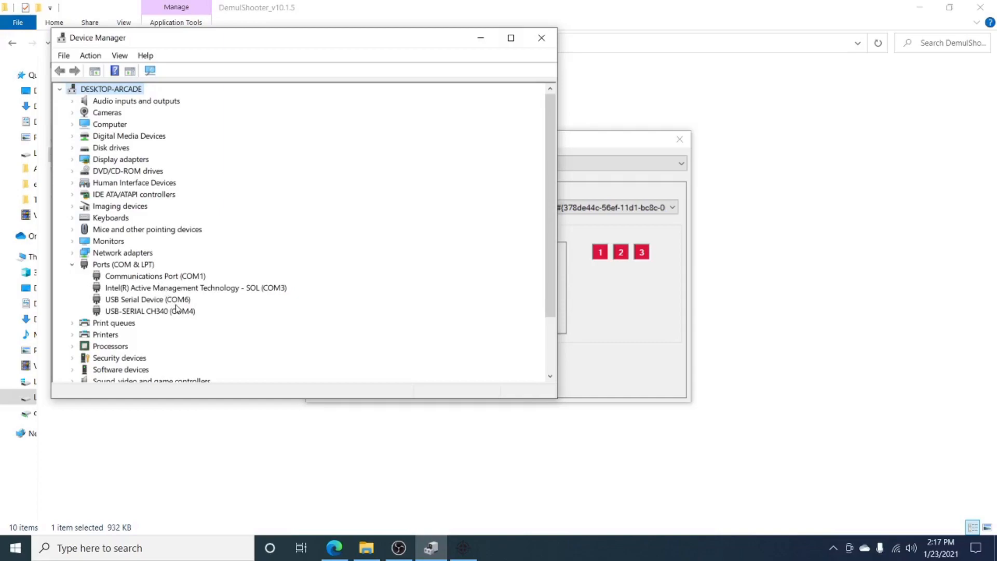
mouse_move(179, 308)
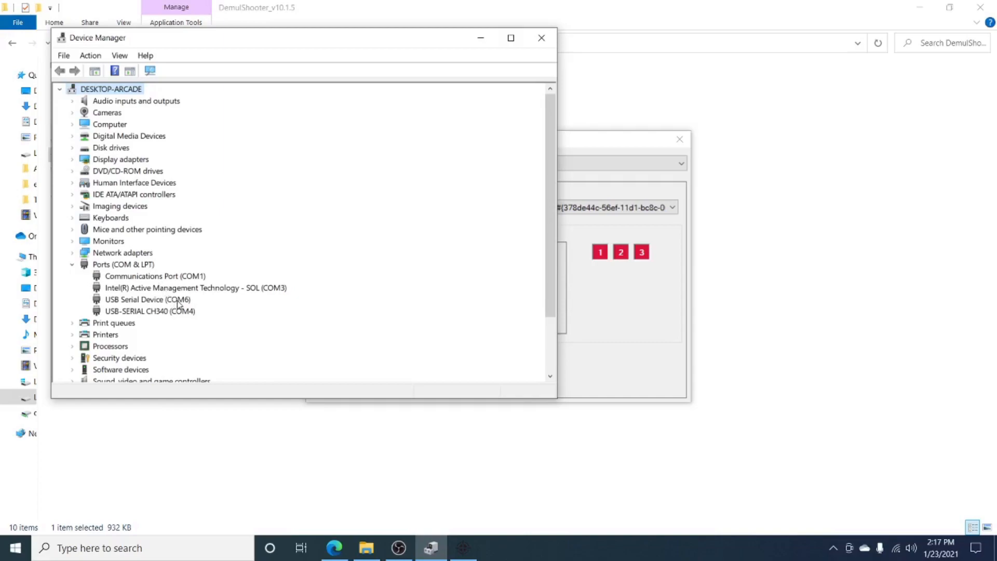
click(148, 299)
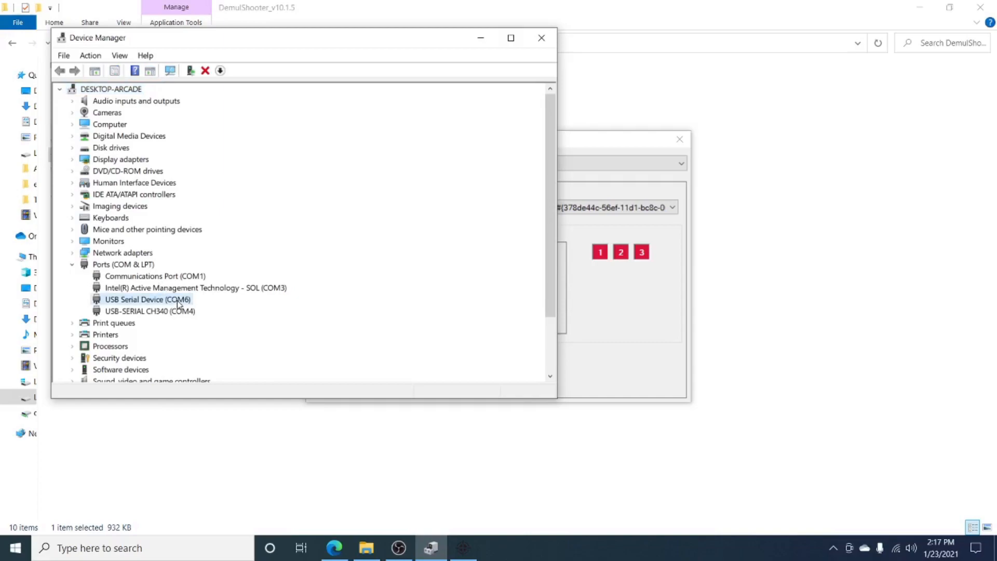
right_click(147, 300)
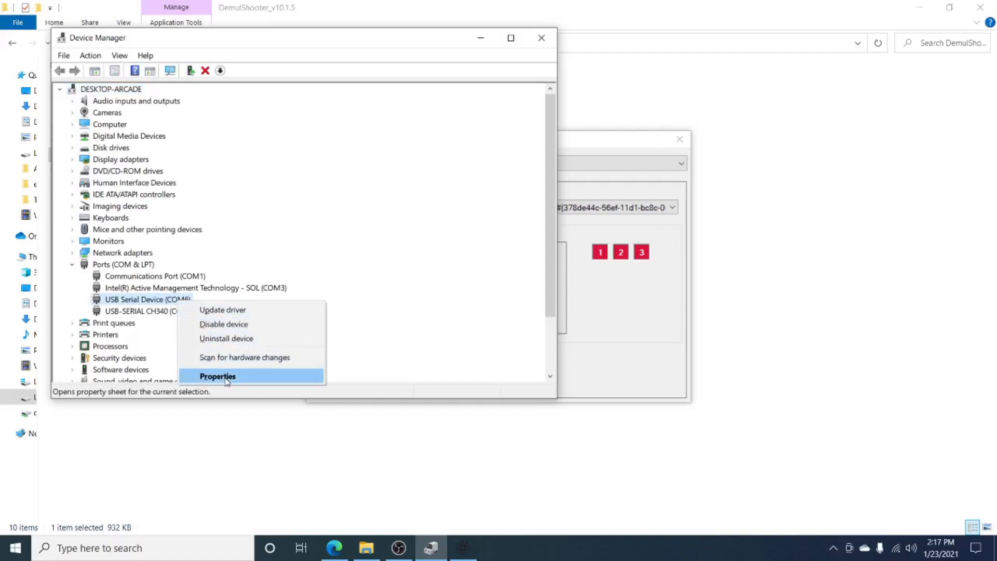
View the COM6 device's Hardware Ids on the Details page, showing VID_16C0&PID_0F01
click(218, 376)
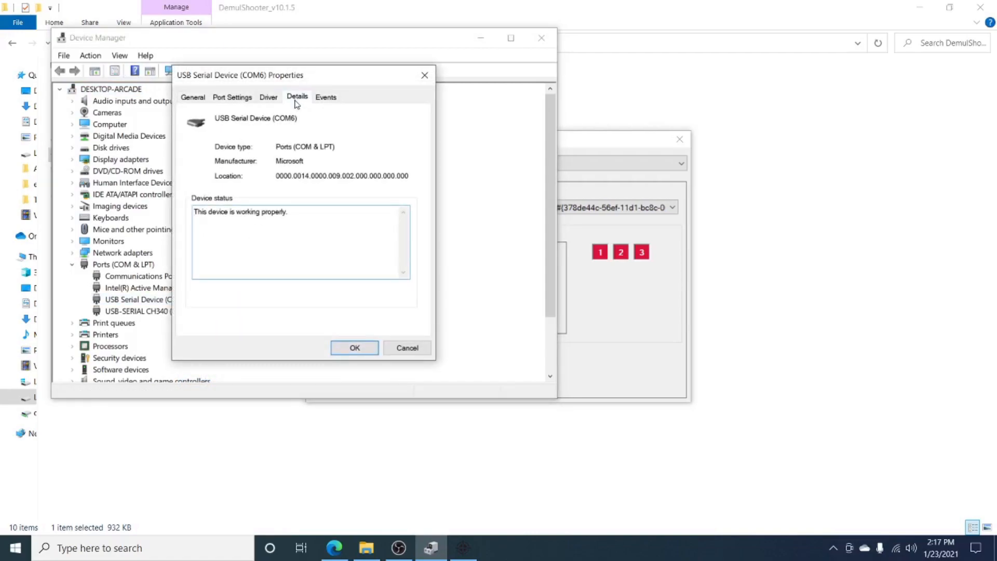
click(299, 159)
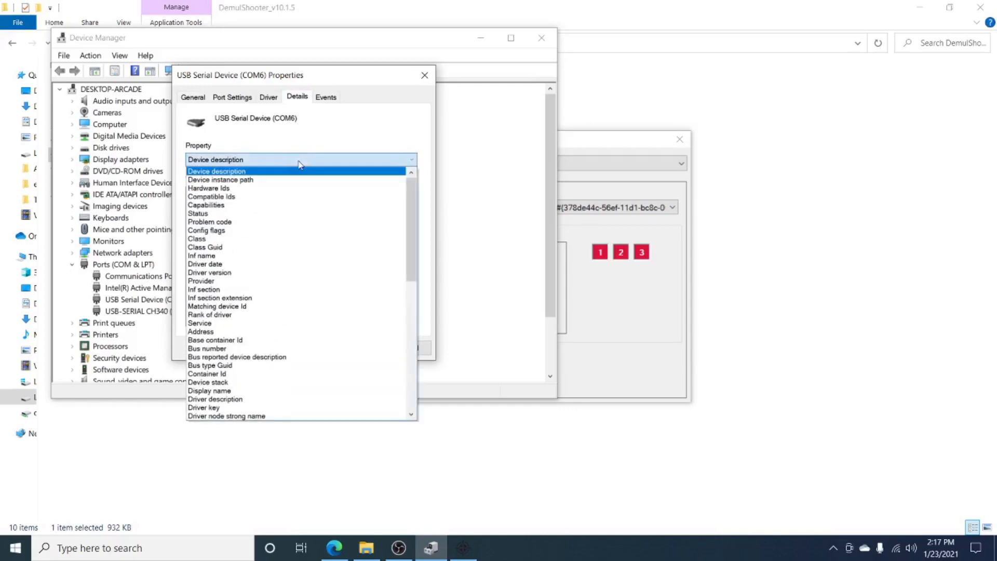
click(209, 188)
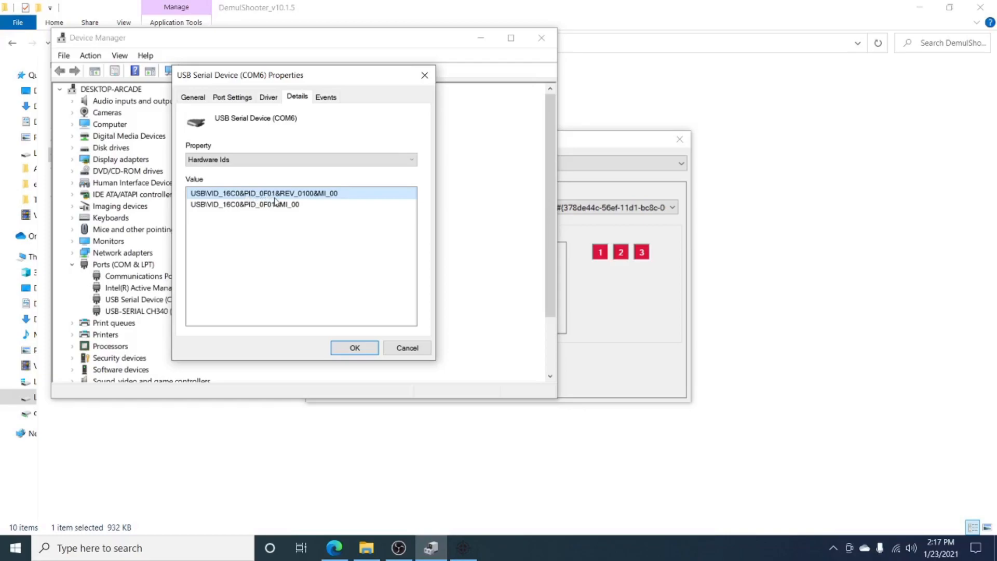
click(245, 205)
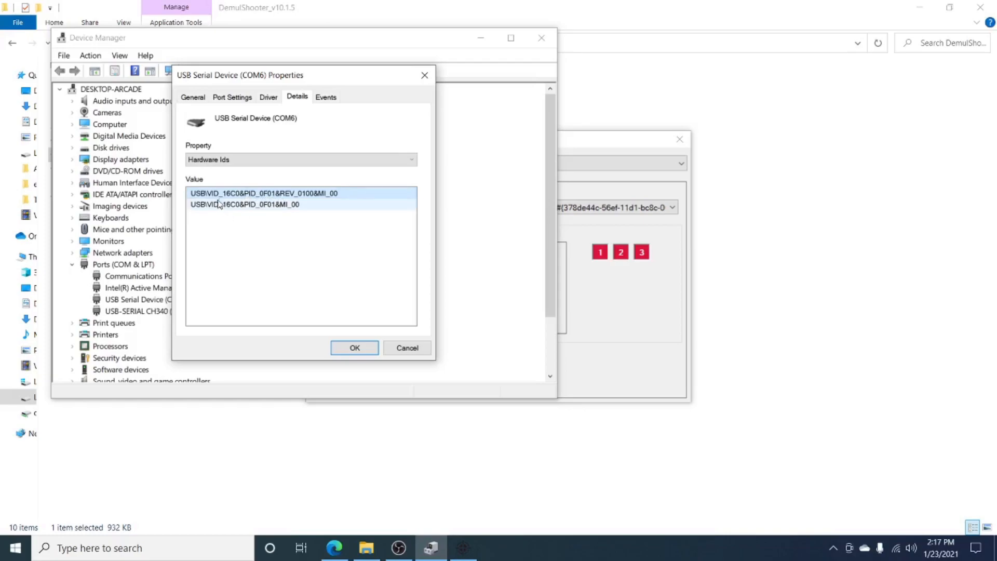
click(263, 193)
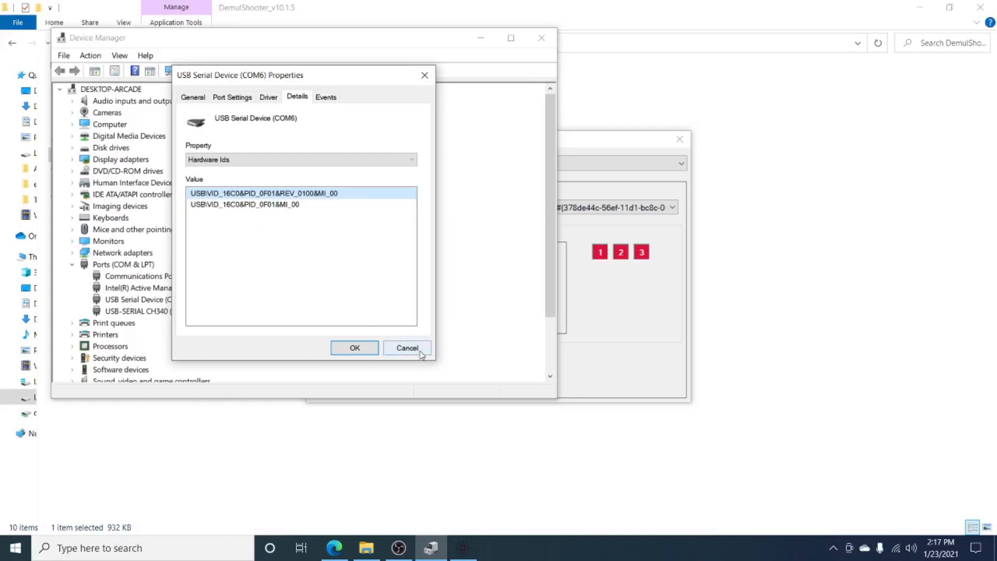
Cancel the COM6 properties dialog and close the DemulShooter_GUI window
click(406, 347)
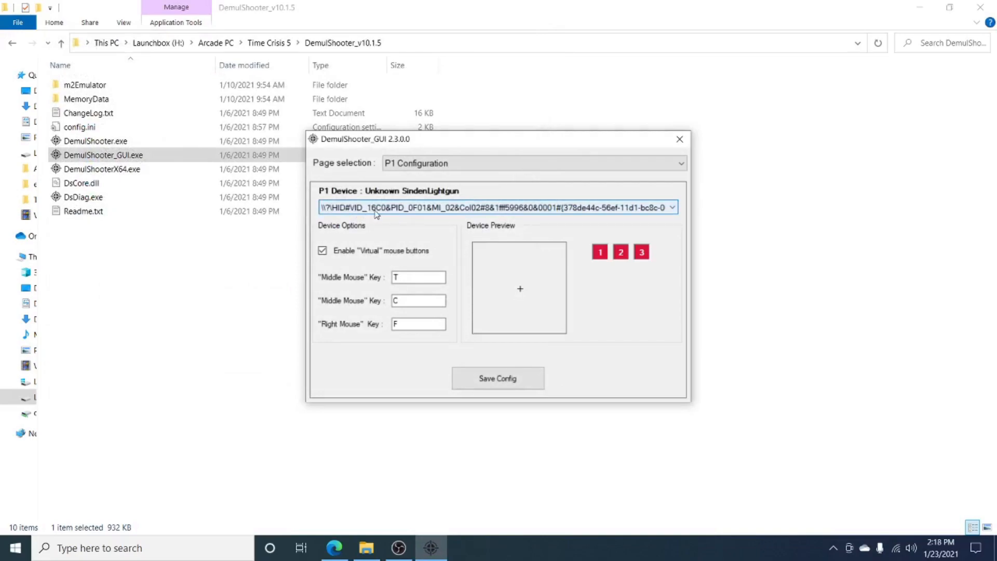
mouse_move(398, 214)
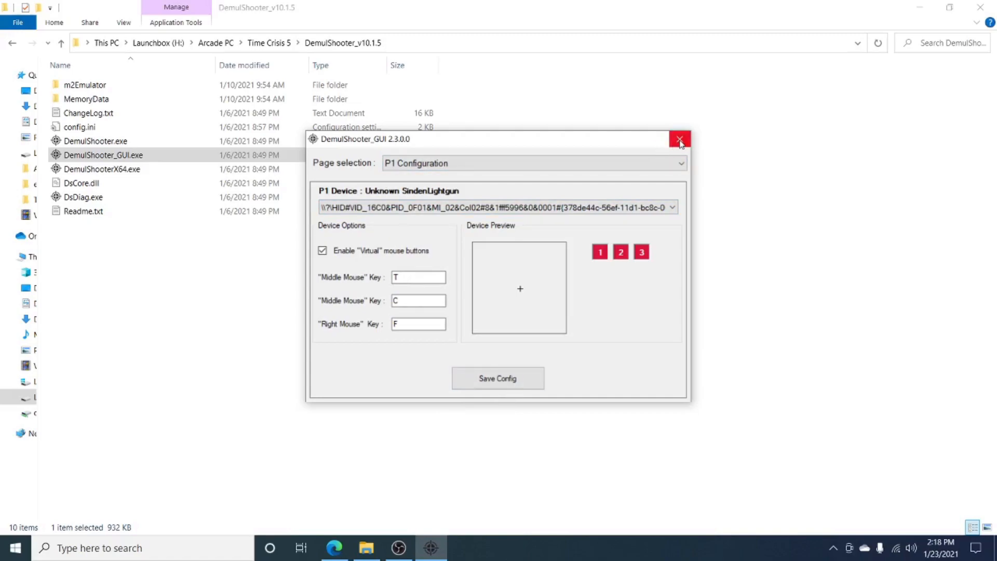
click(680, 138)
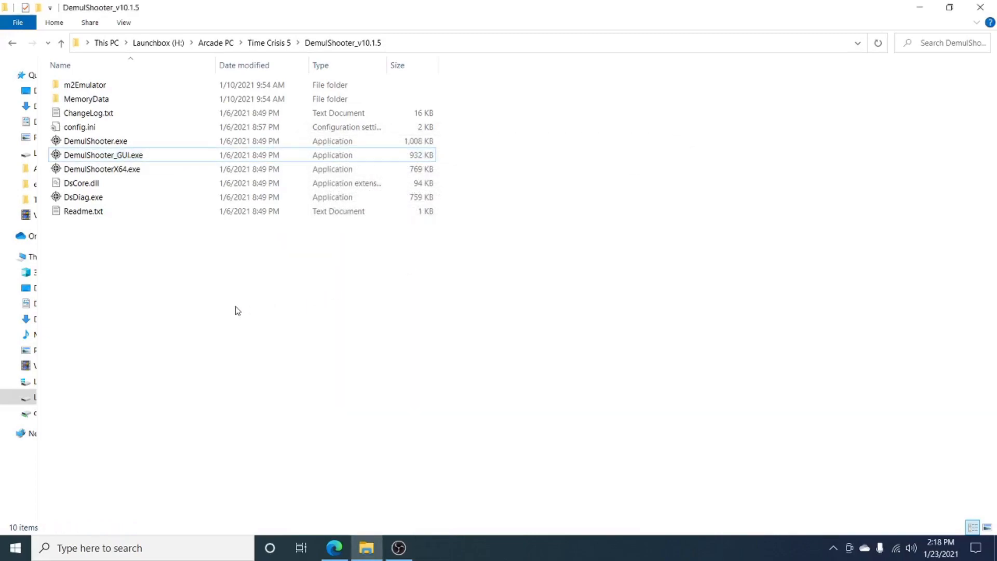
mouse_move(356, 481)
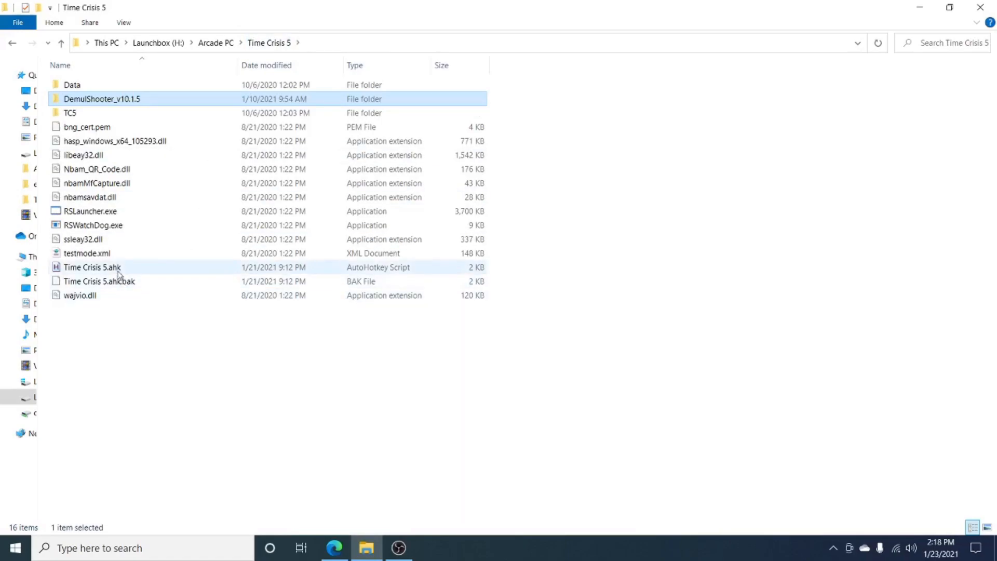
mouse_move(93, 267)
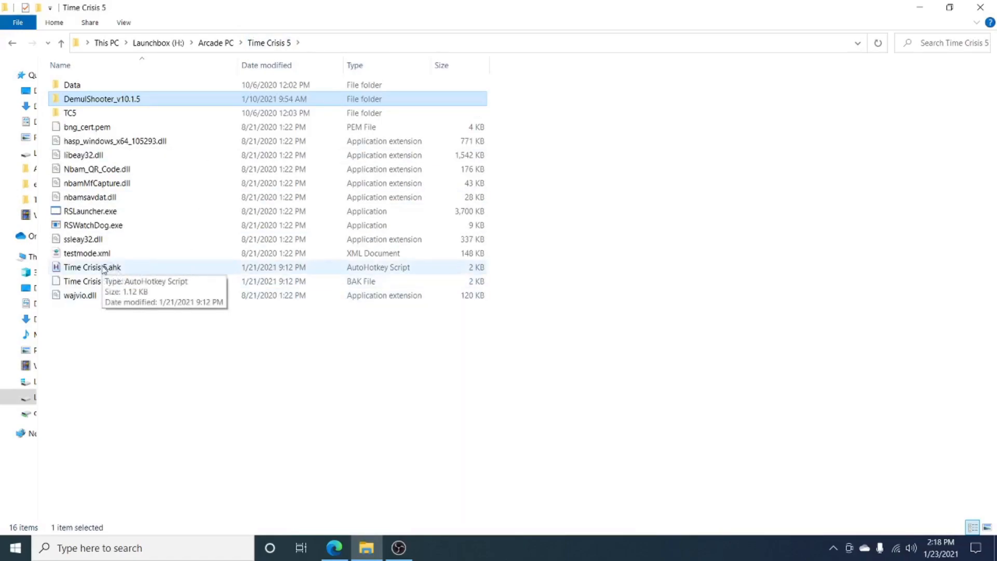
Open Time Crisis 5.ahk for editing via Edit Script in SciTE4AutoHotkey
right_click(92, 267)
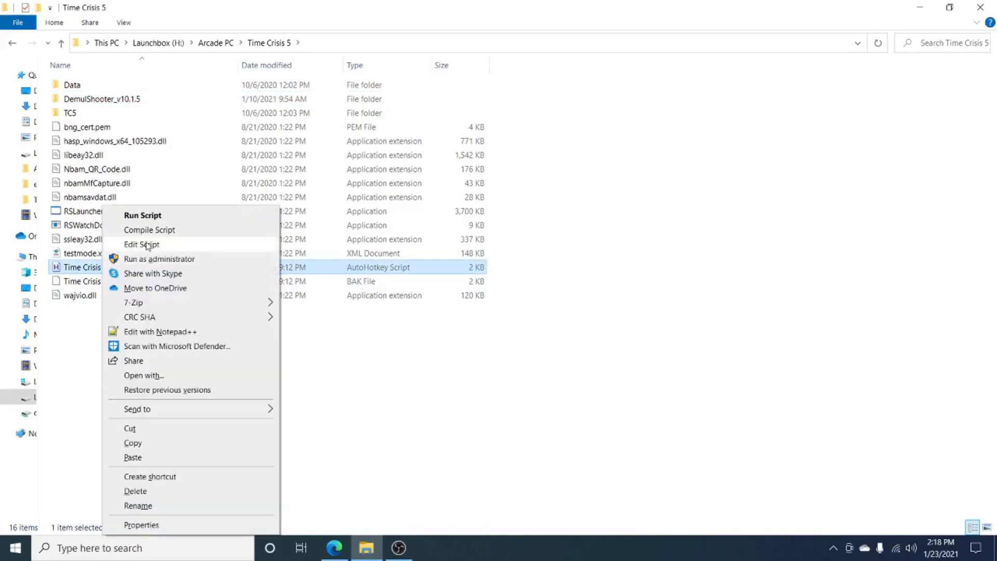
click(141, 244)
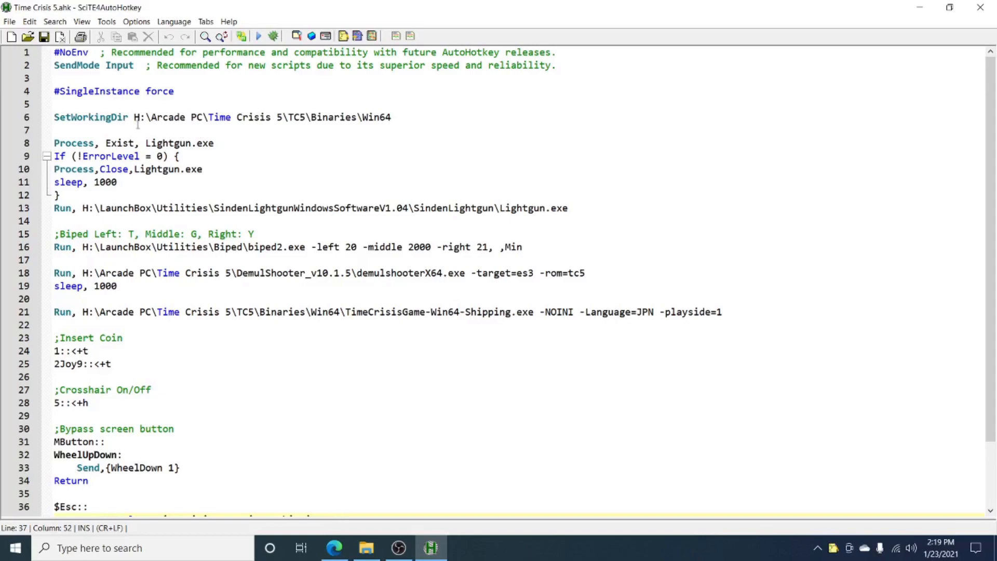
mouse_move(426, 152)
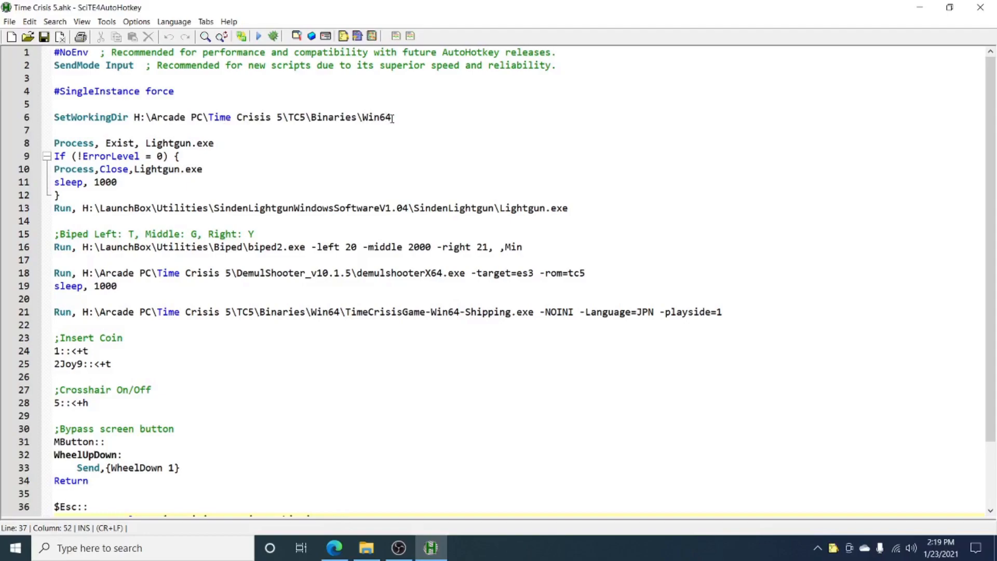
mouse_move(349, 139)
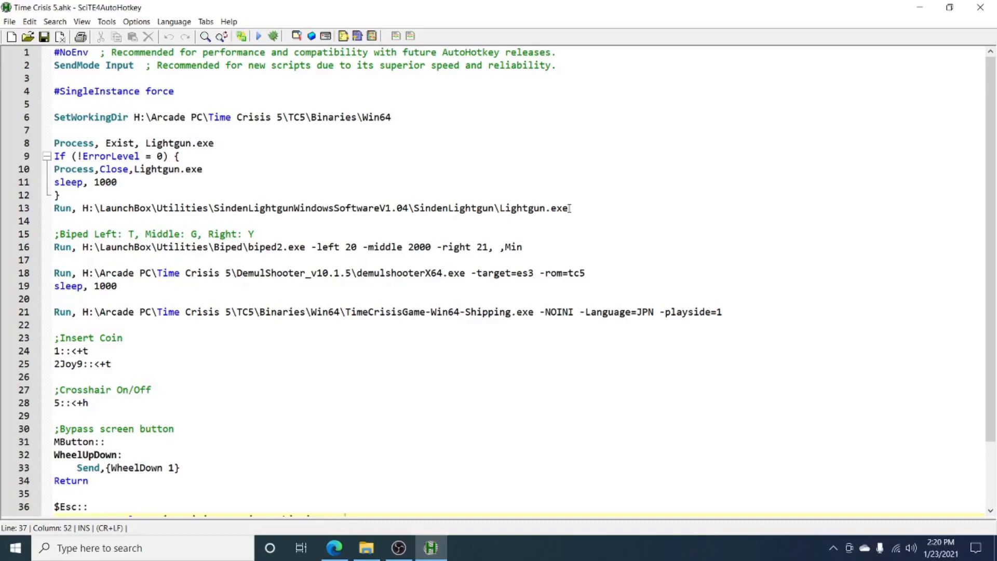
mouse_move(531, 225)
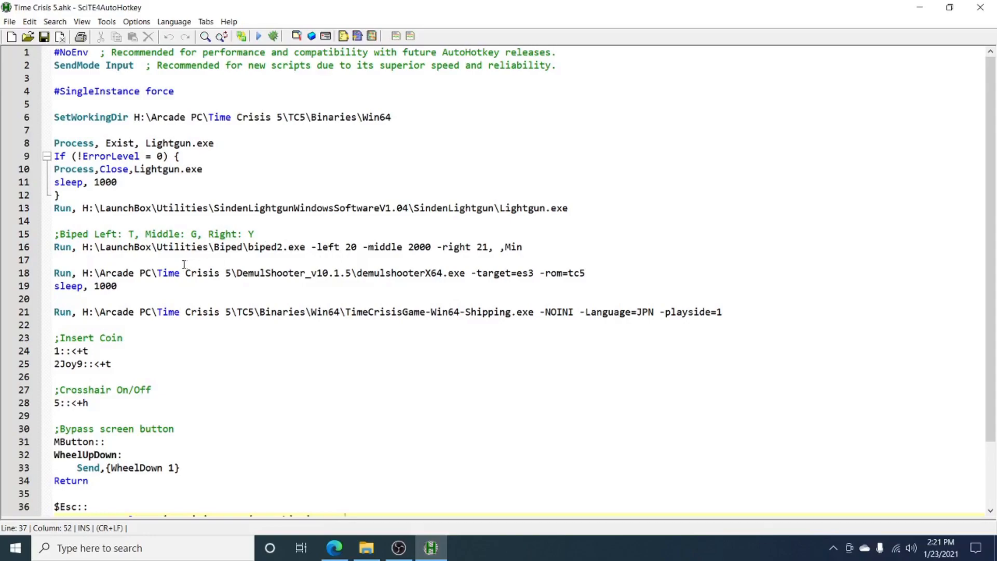
mouse_move(319, 234)
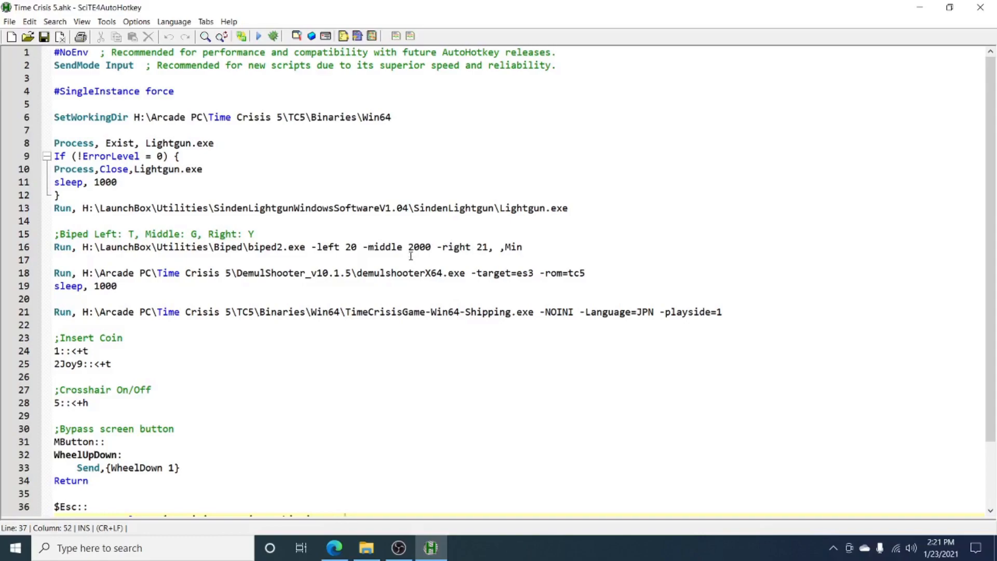
mouse_move(413, 267)
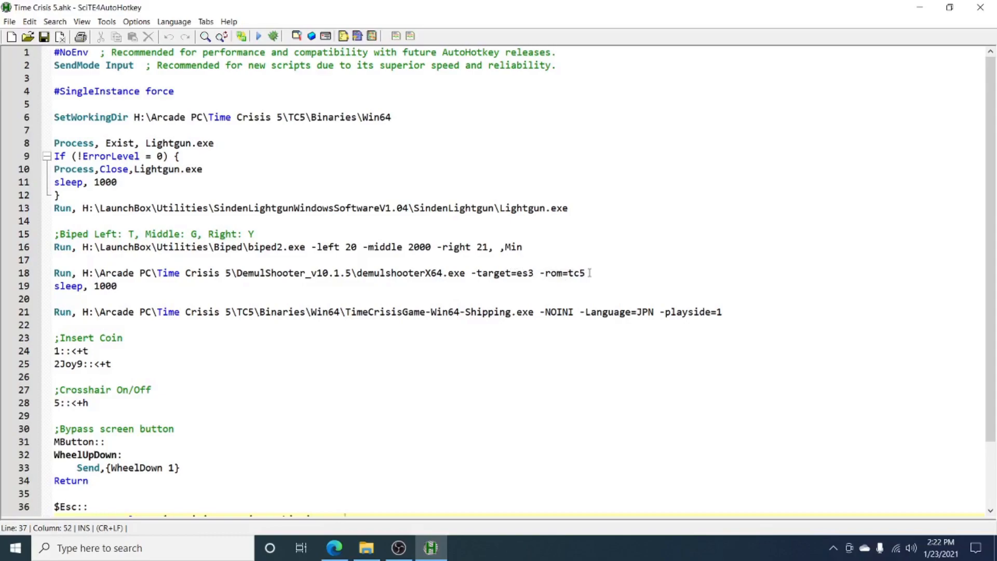
click(562, 274)
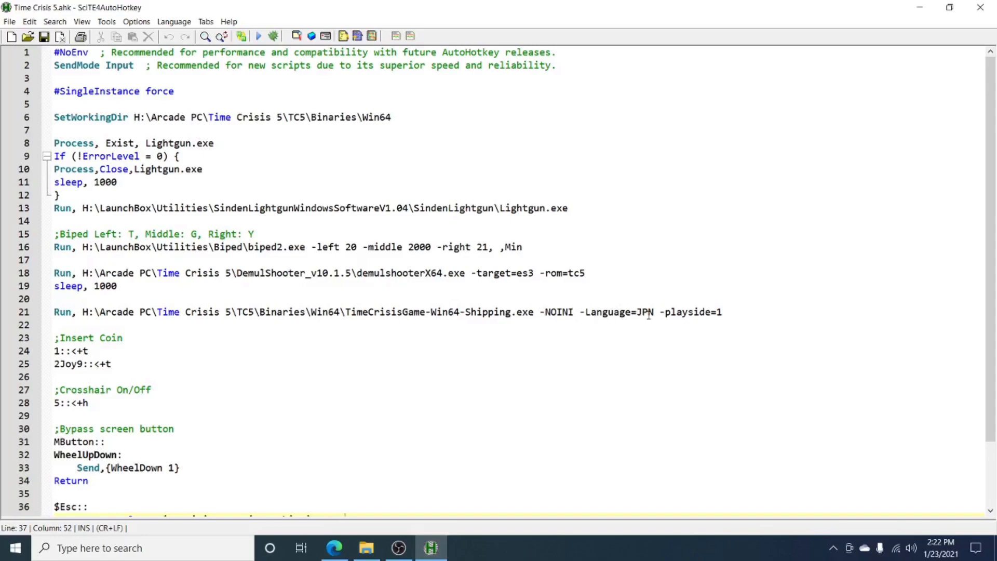
mouse_move(658, 313)
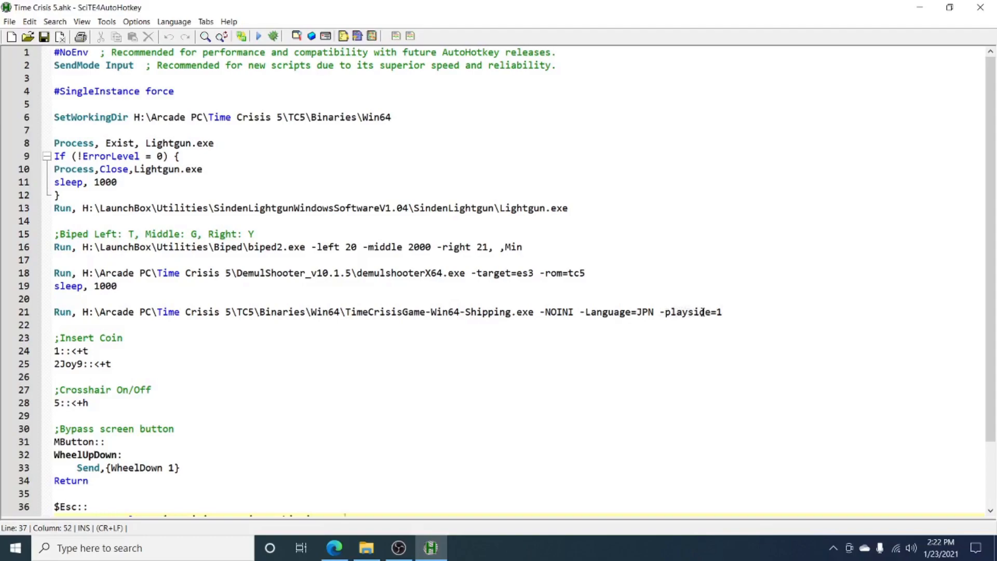
click(728, 312)
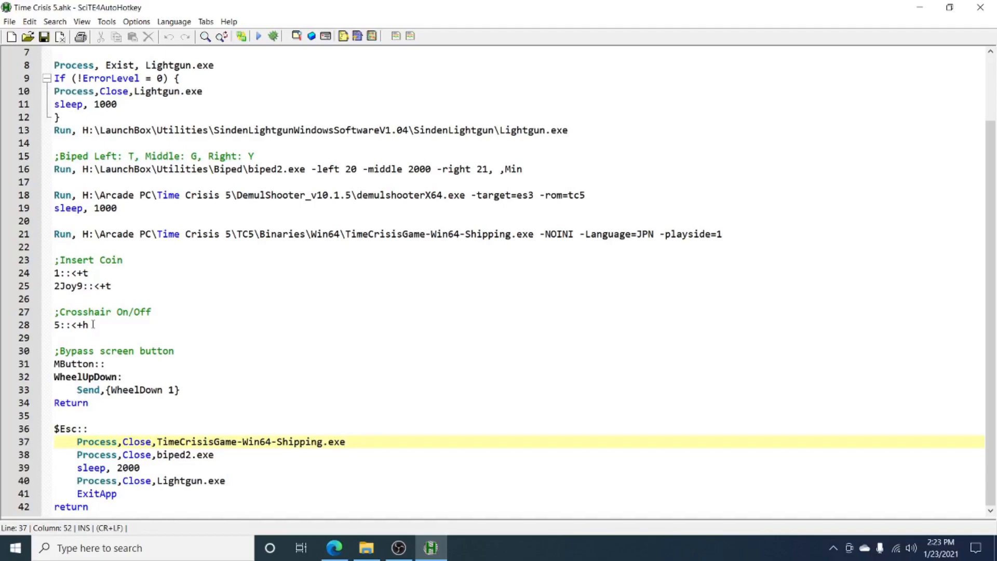
click(60, 326)
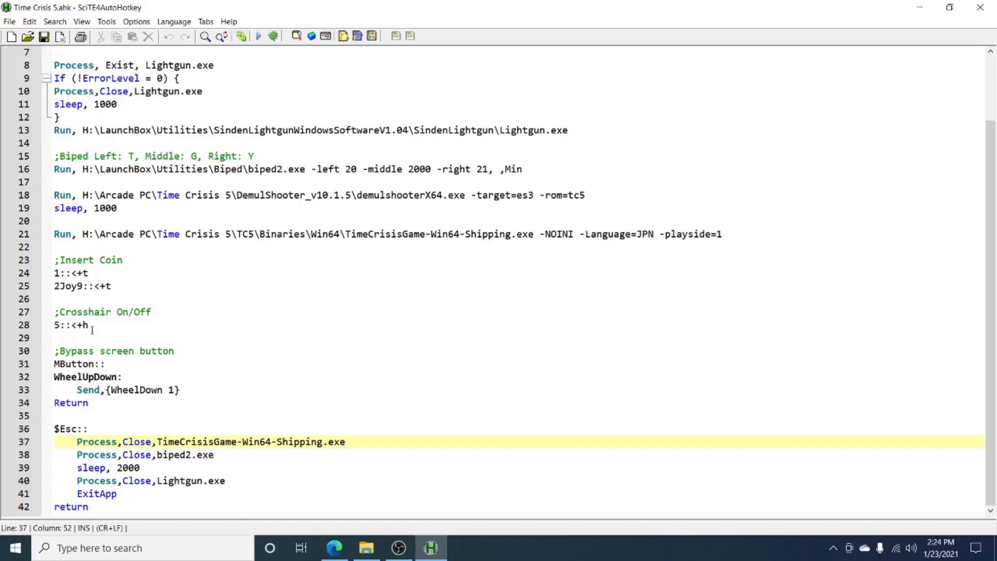
mouse_move(116, 325)
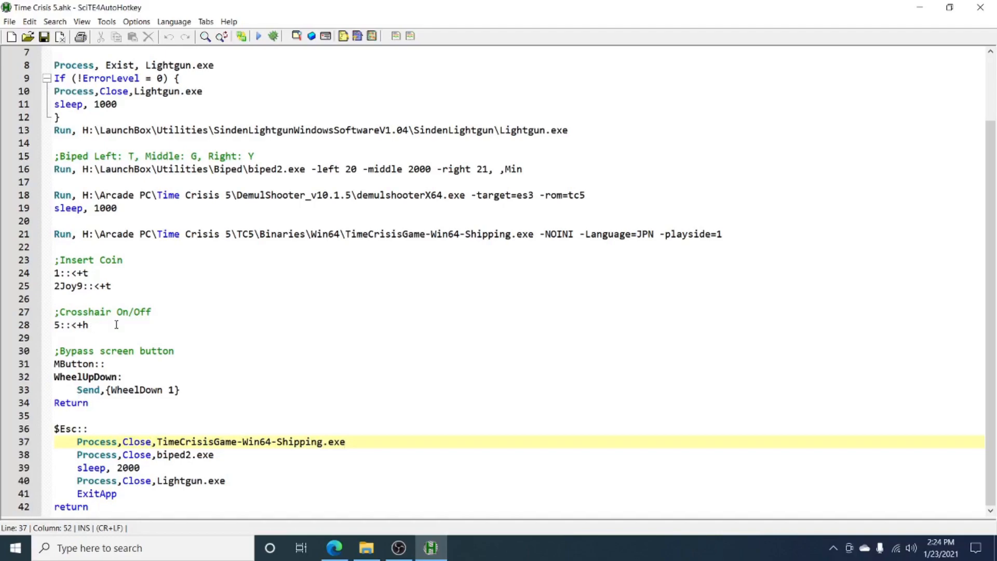
mouse_move(142, 324)
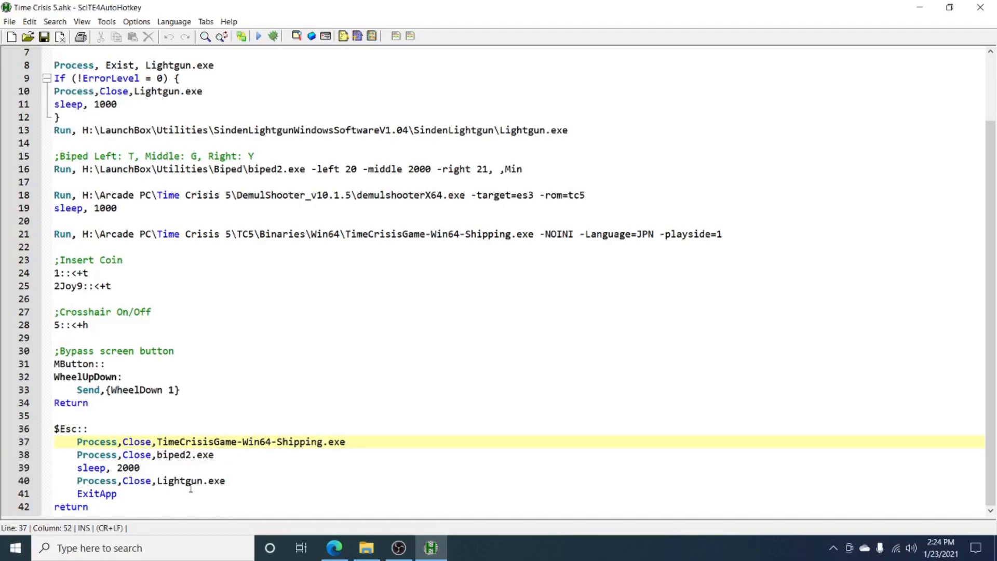
mouse_move(120, 493)
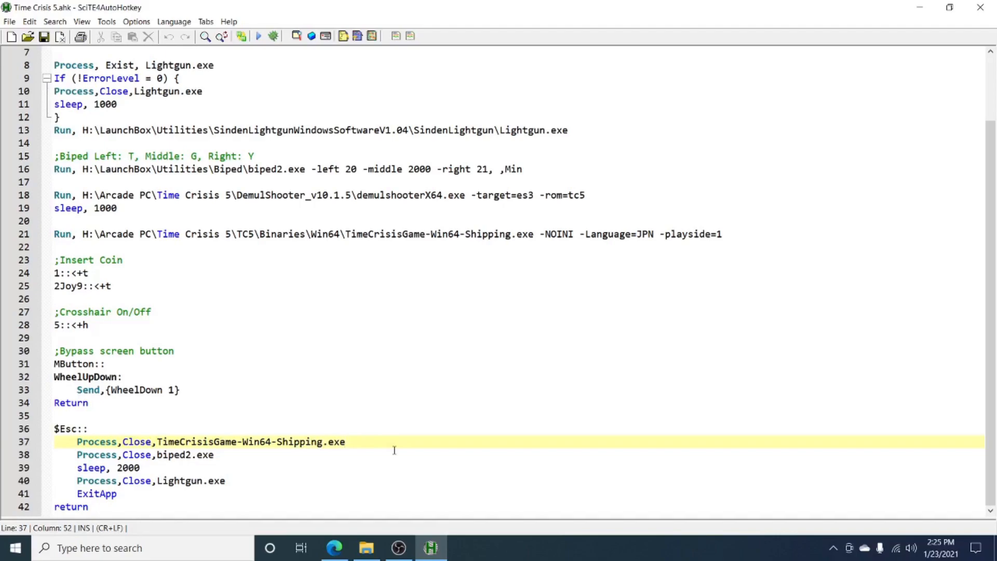
mouse_move(196, 404)
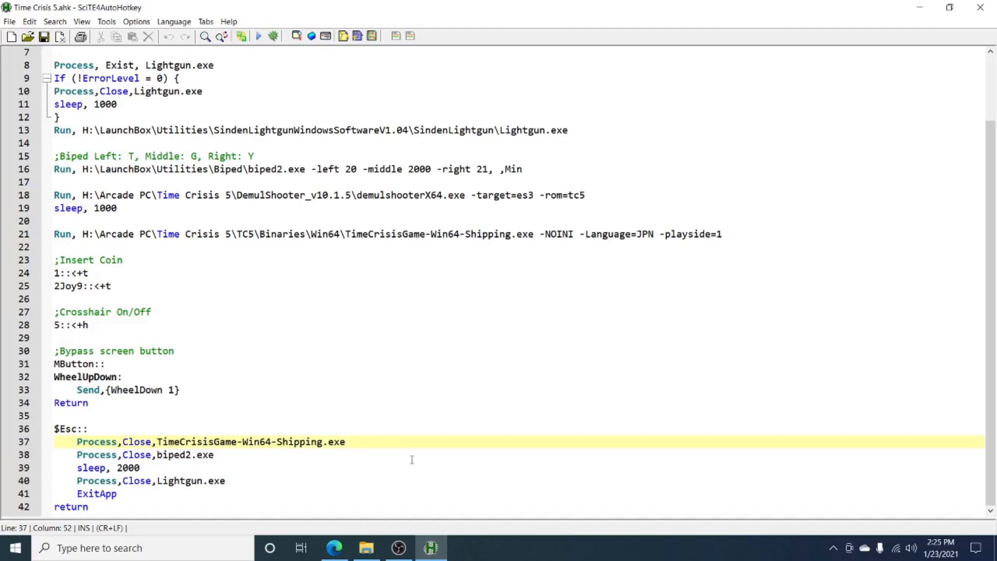
In LaunchBox, edit Time Crisis 5, confirm its path is Time Crisis 5.ahk and view Emulation settings
click(463, 548)
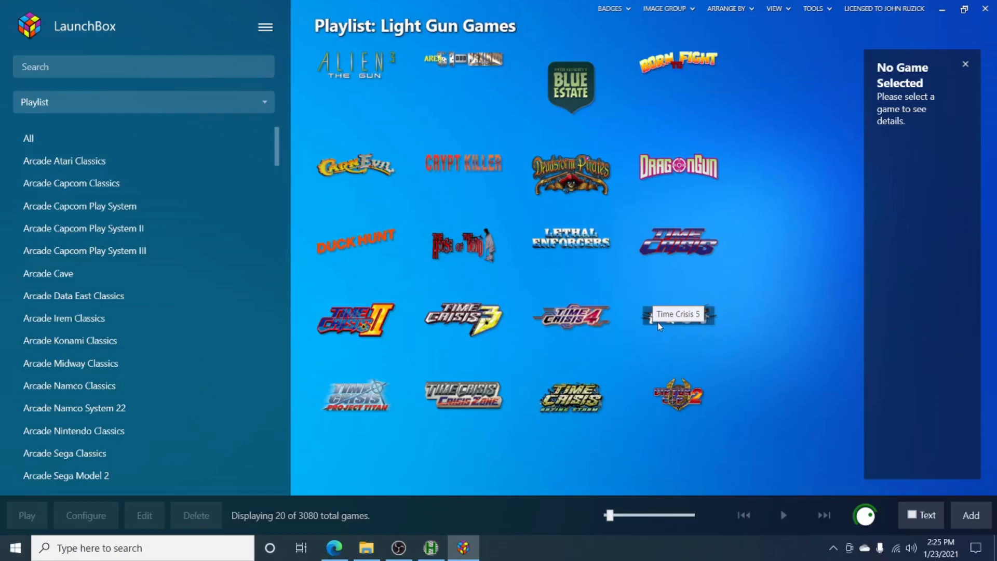
right_click(678, 317)
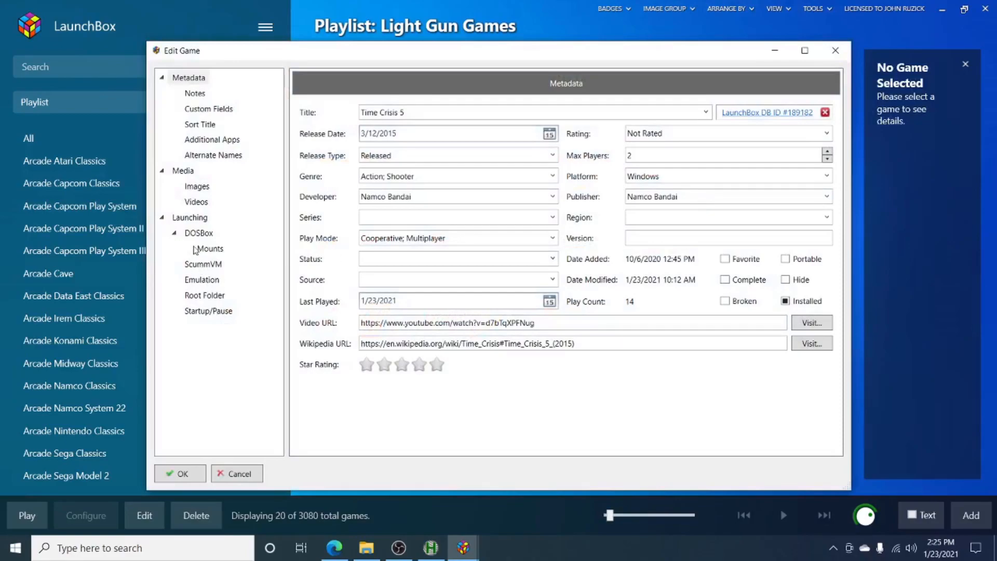
click(190, 217)
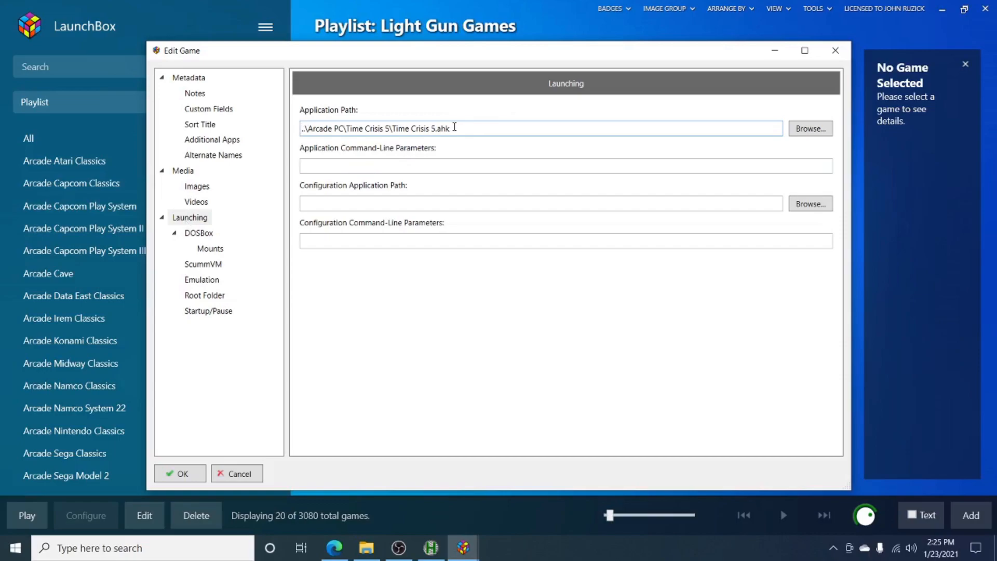
mouse_move(223, 263)
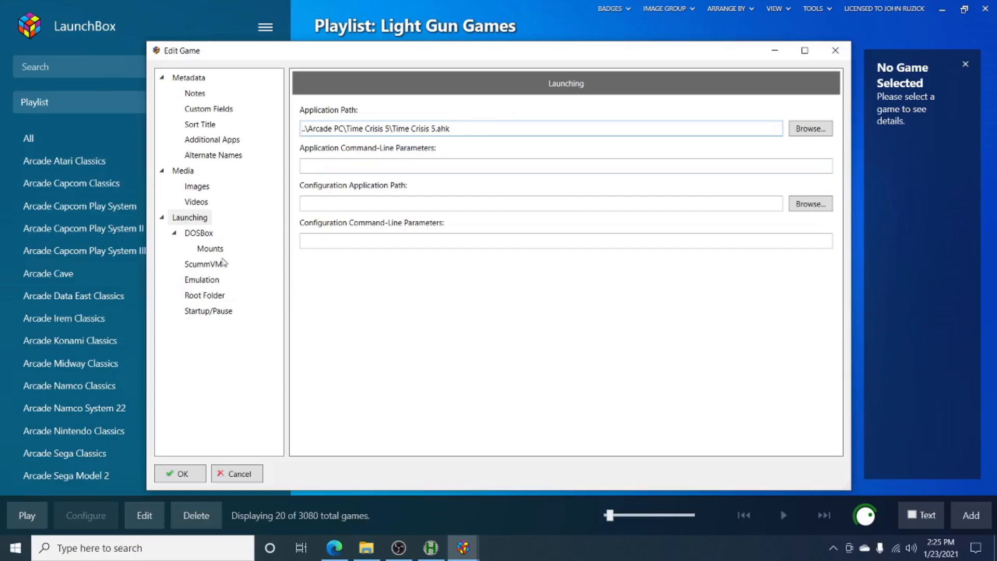
click(201, 280)
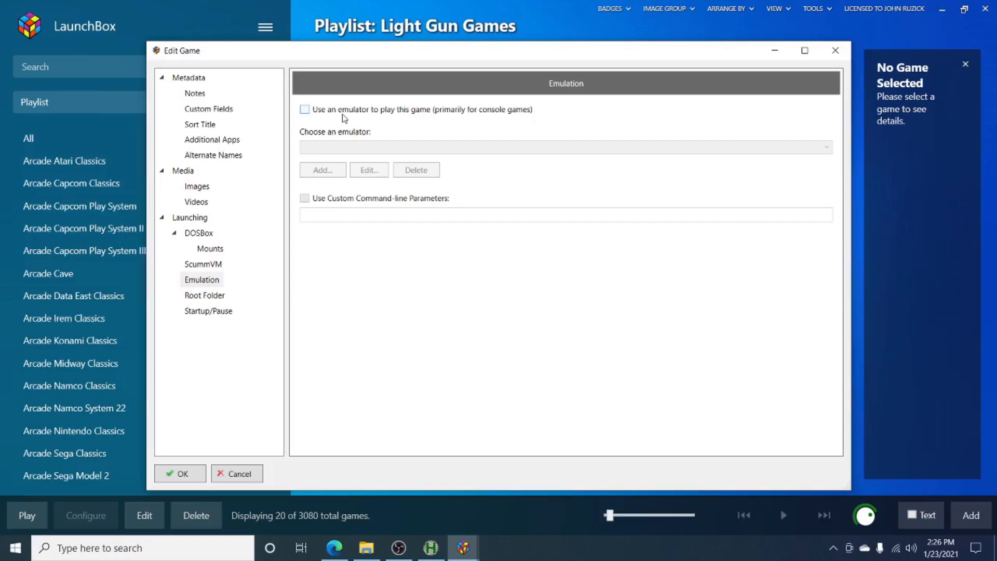
mouse_move(383, 287)
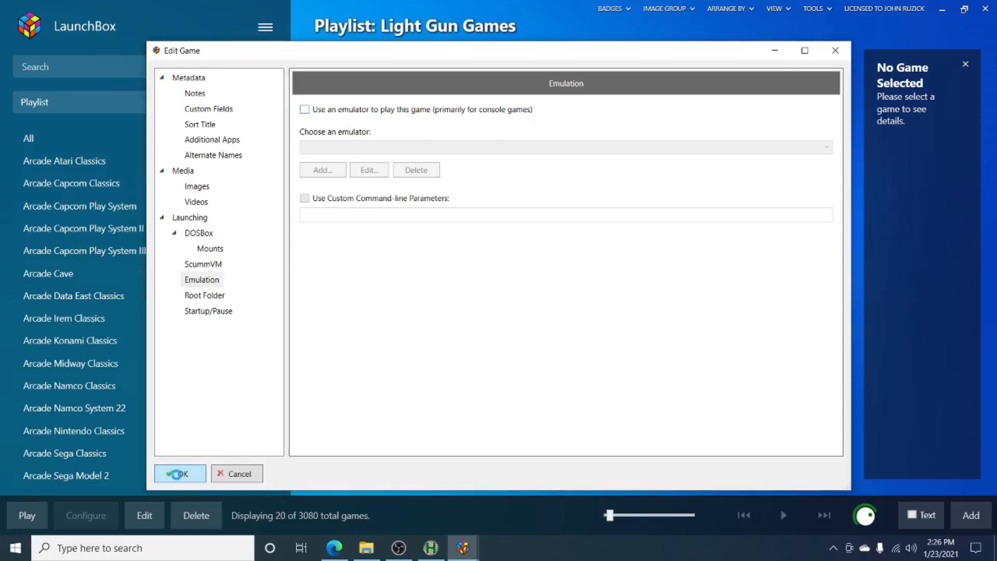
Save the Edit Game dialog with OK, leaving Time Crisis 5 listed with Time Crisis 5.ahk
click(180, 474)
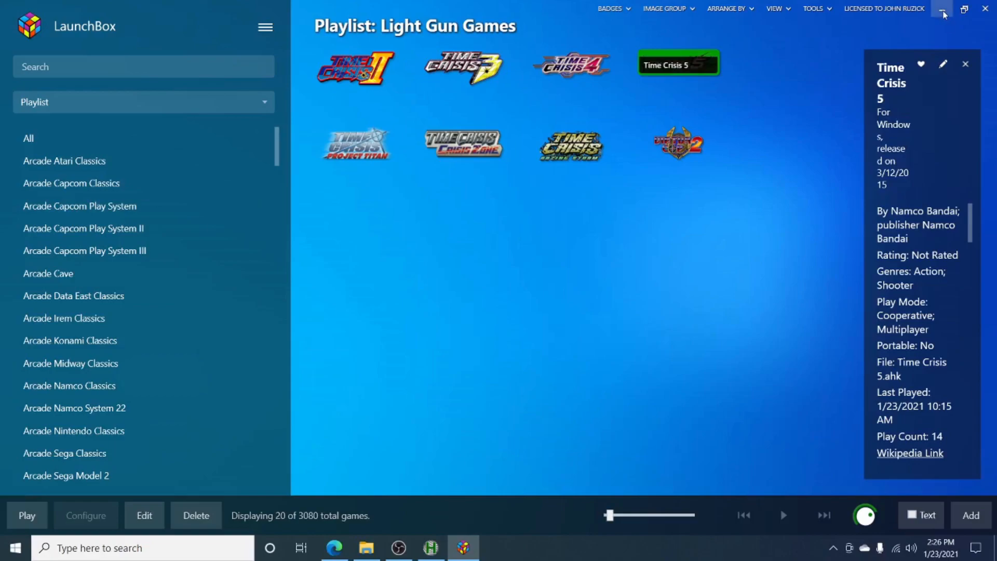
Show the Windows Display settings page with scaling at 125% and 1920×1080 resolution
click(945, 9)
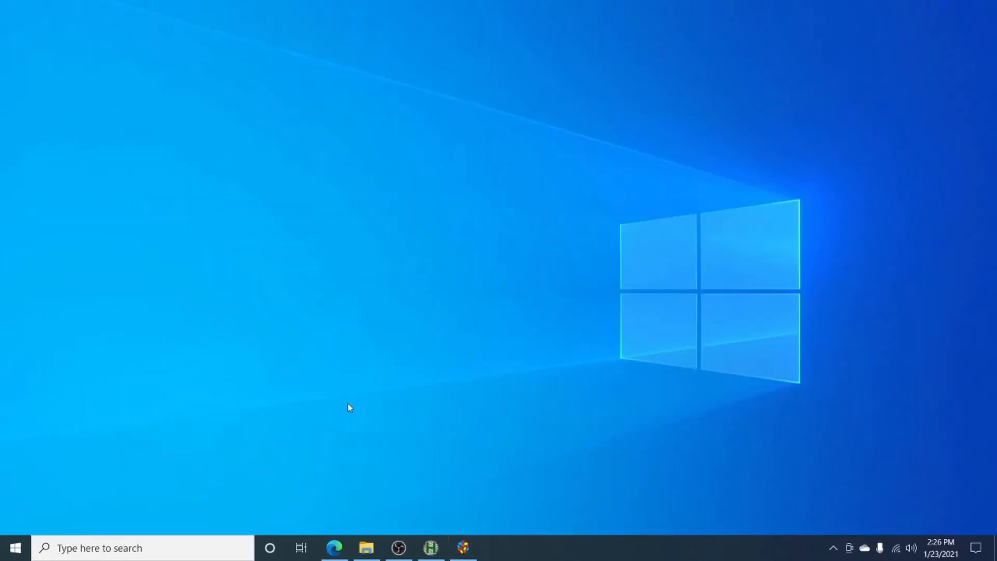
right_click(348, 408)
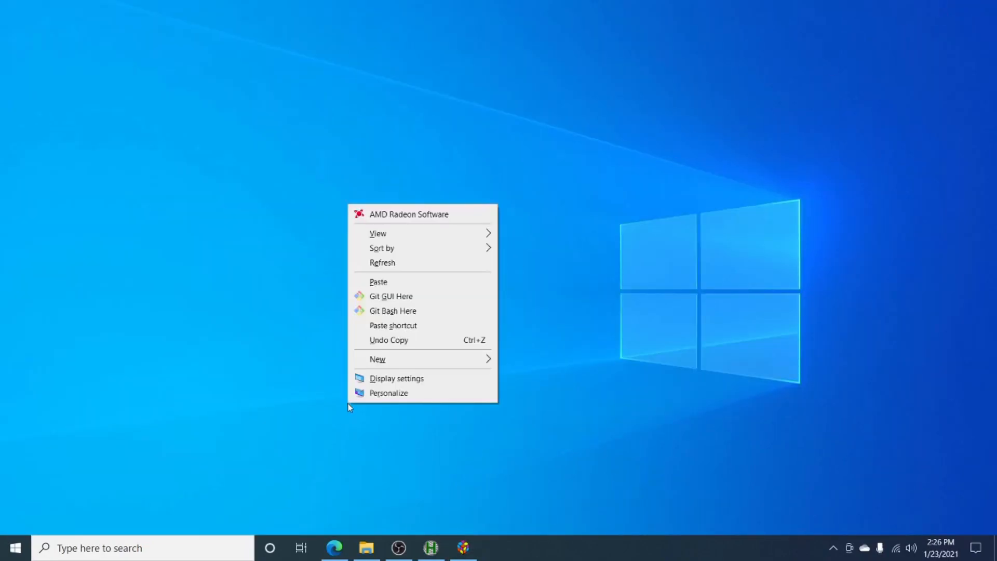
click(396, 379)
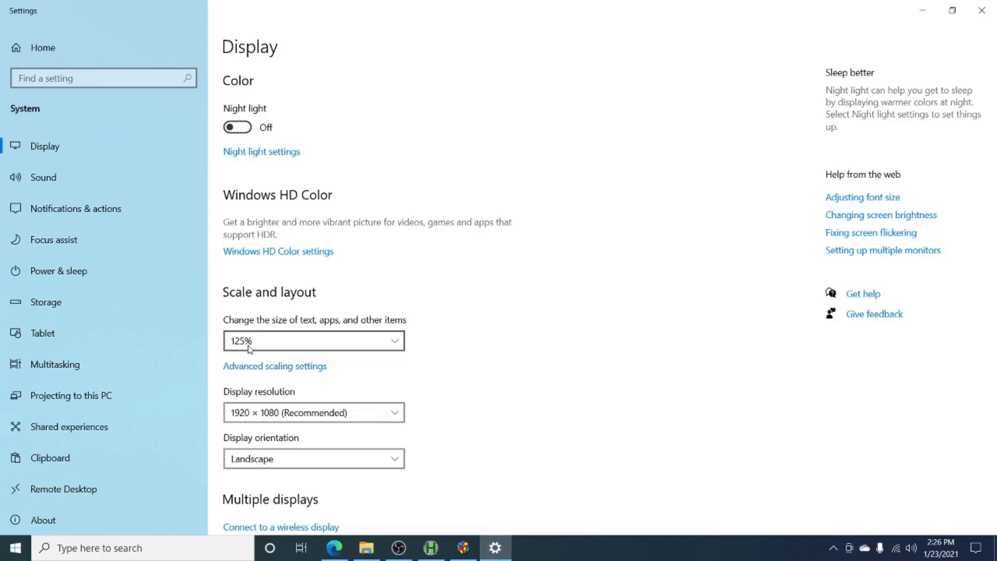
mouse_move(359, 364)
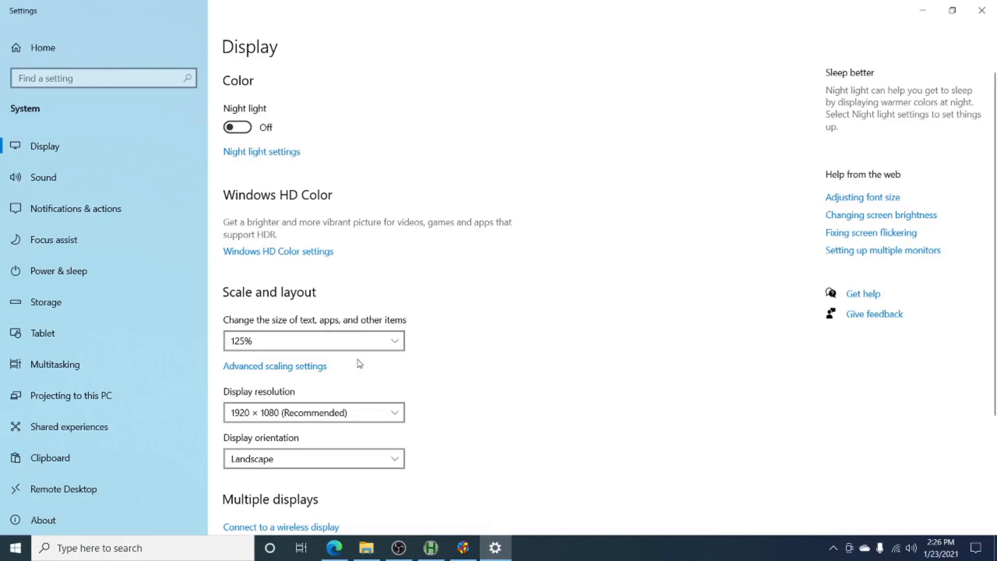
mouse_move(496, 340)
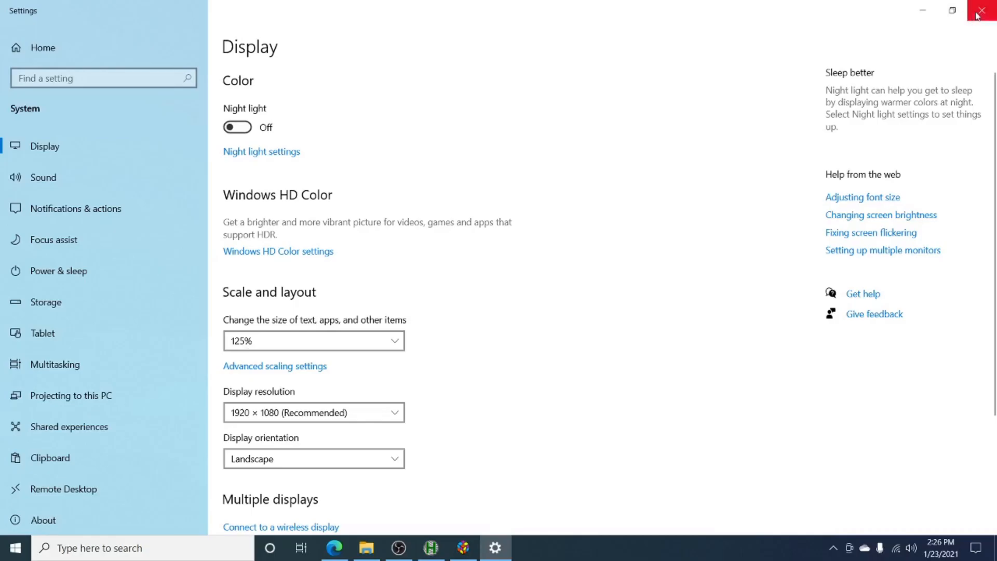
Bring up the Properties of TimeCrisisGame-Win64-Shipping.exe in the TC5 game folder
click(984, 10)
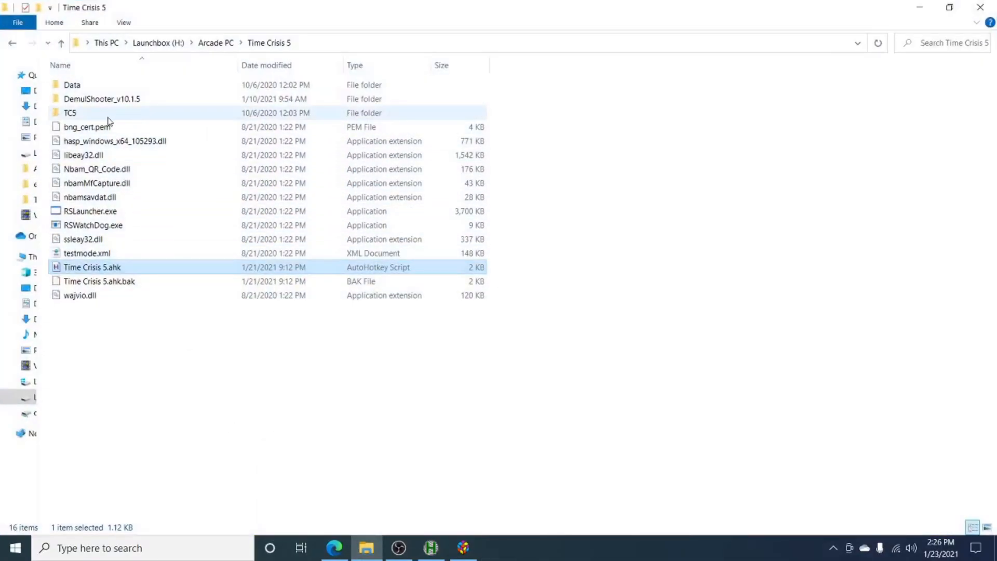
double_click(70, 113)
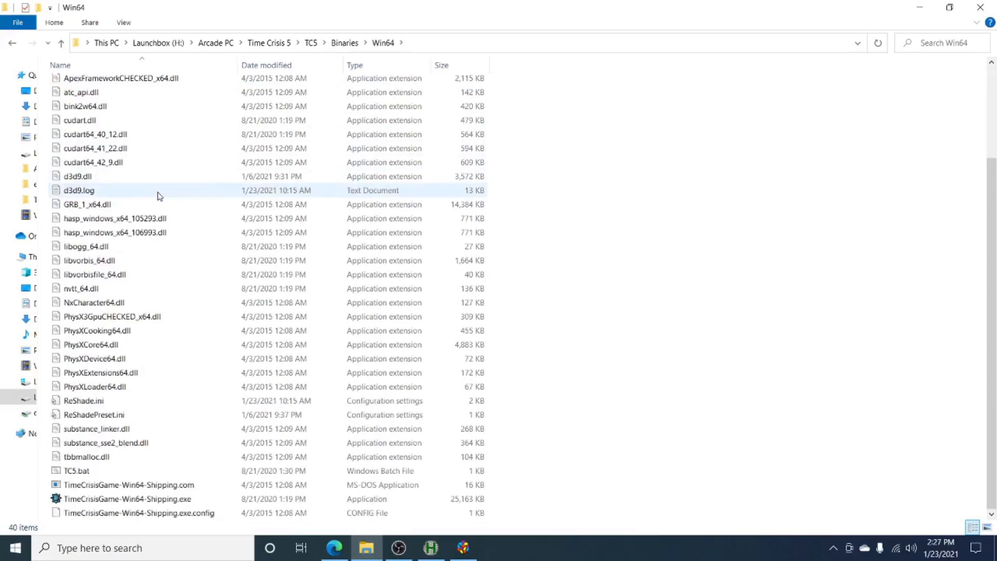
click(127, 499)
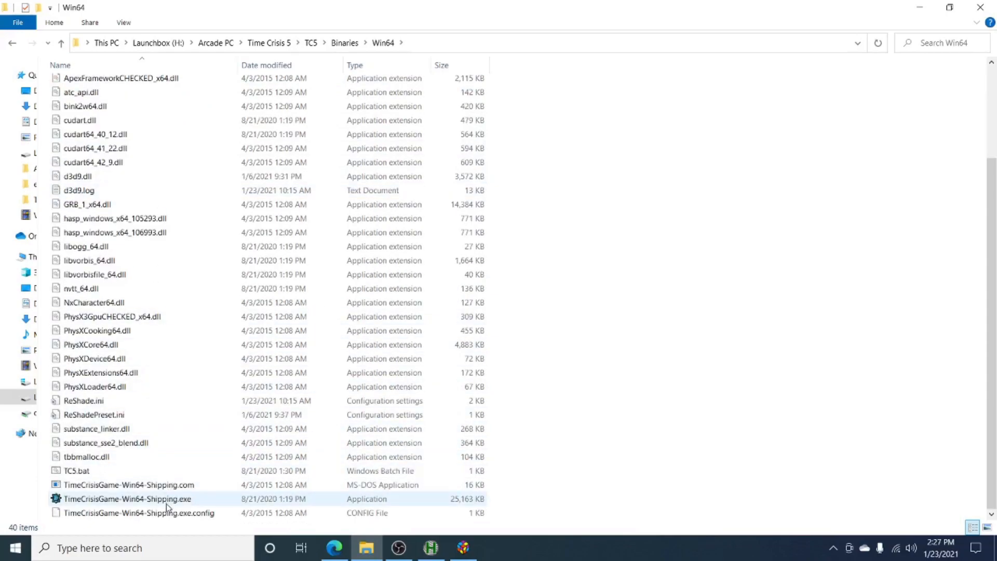
right_click(145, 499)
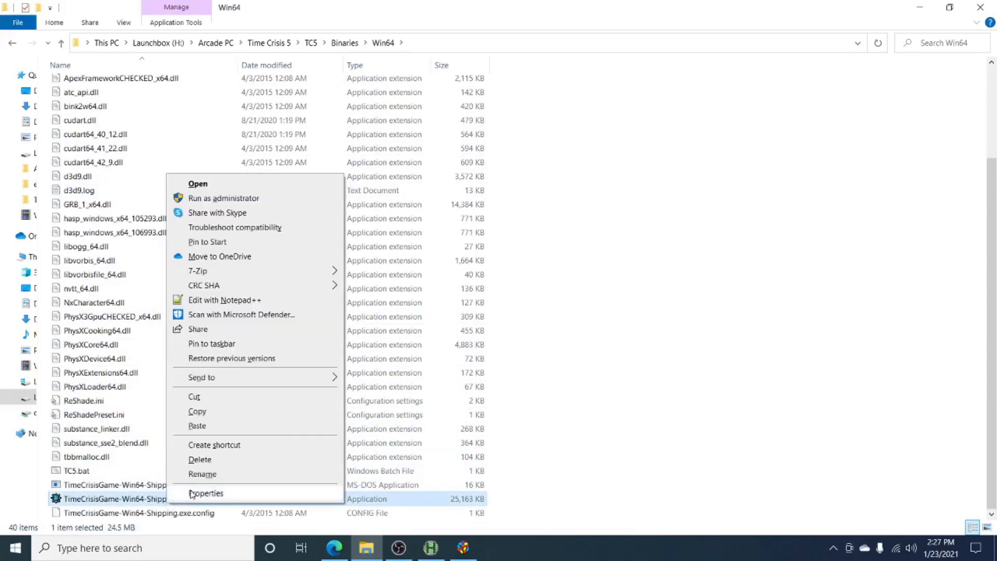
click(206, 492)
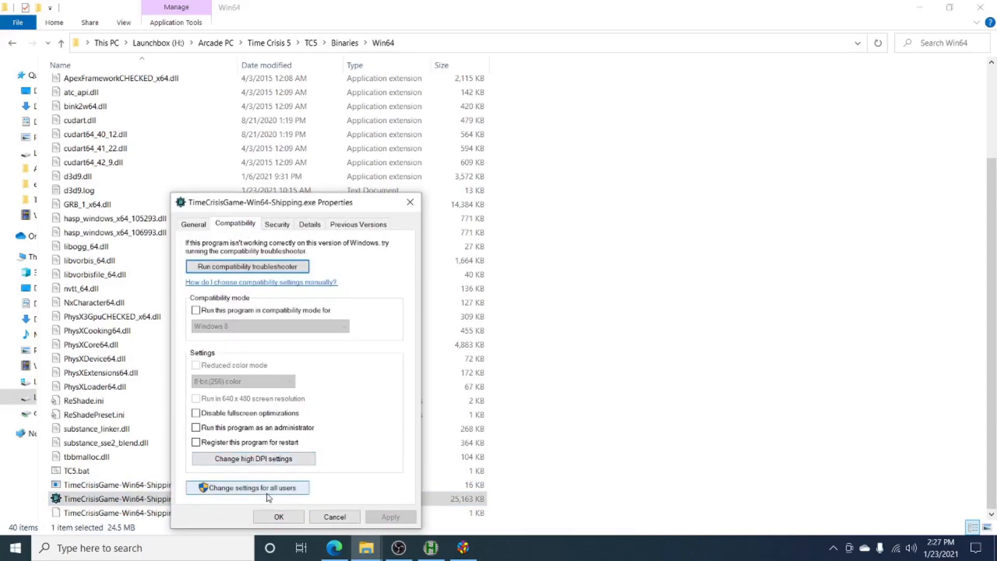
Enable high DPI scaling override for all users, performed by Application, and confirm
click(248, 487)
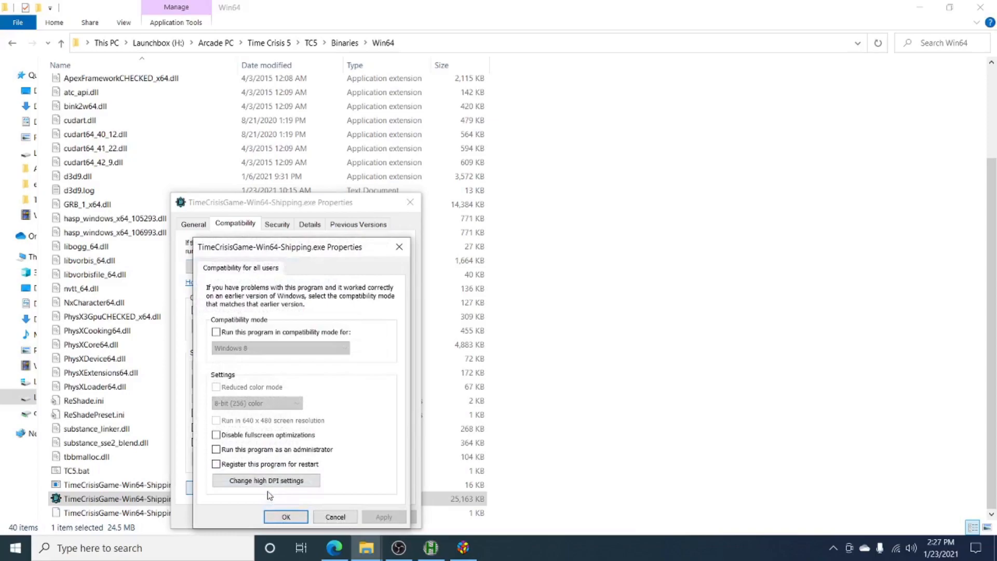
click(266, 480)
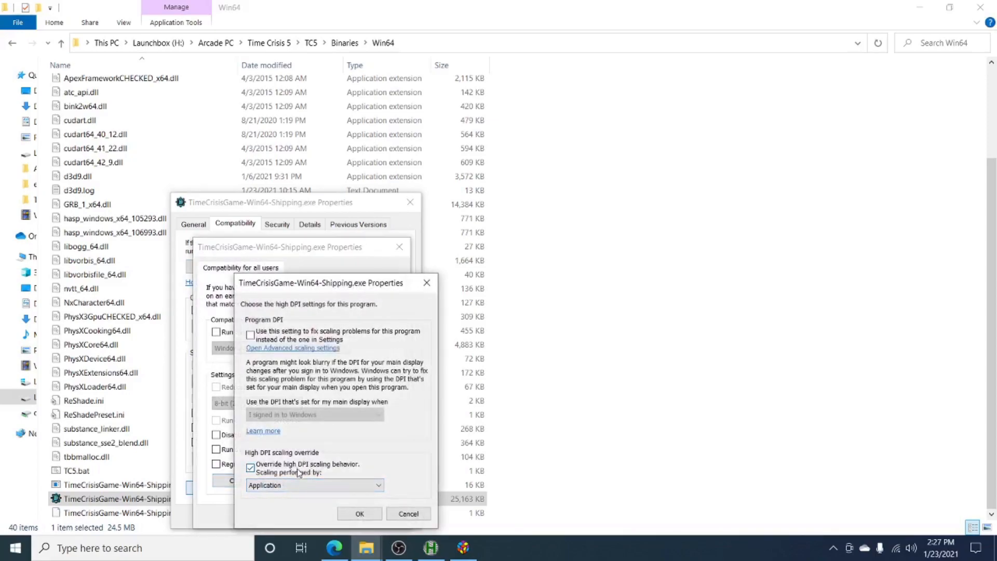
click(314, 485)
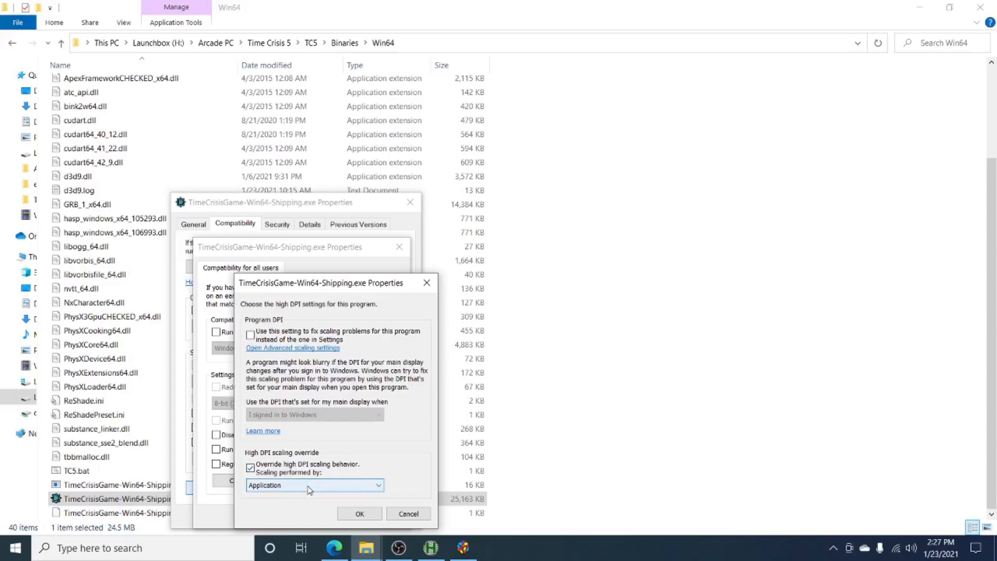
mouse_move(312, 501)
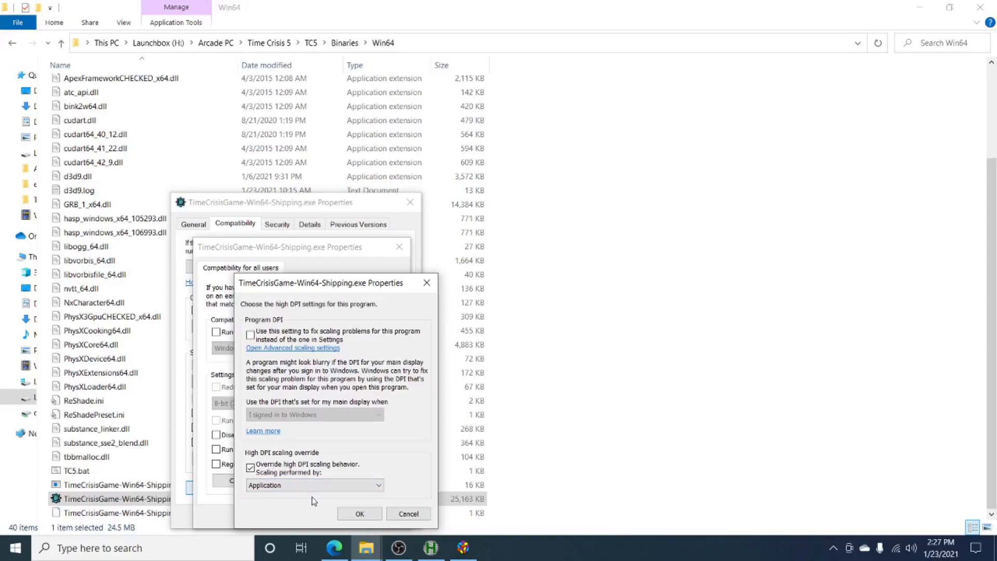
click(360, 513)
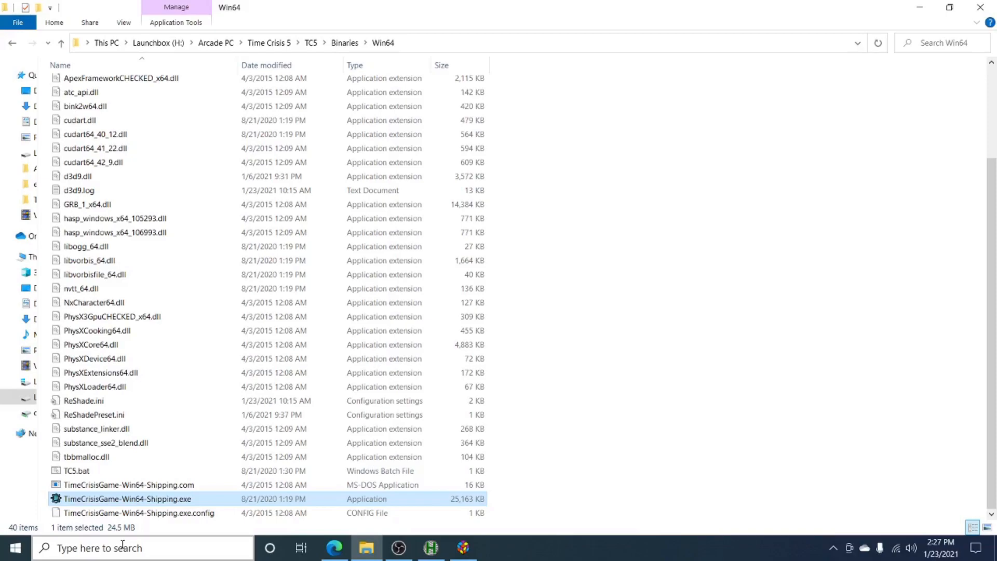
Run ReShade_Setup from Start search and browse manually for a game executable
click(127, 547)
text(reshade)
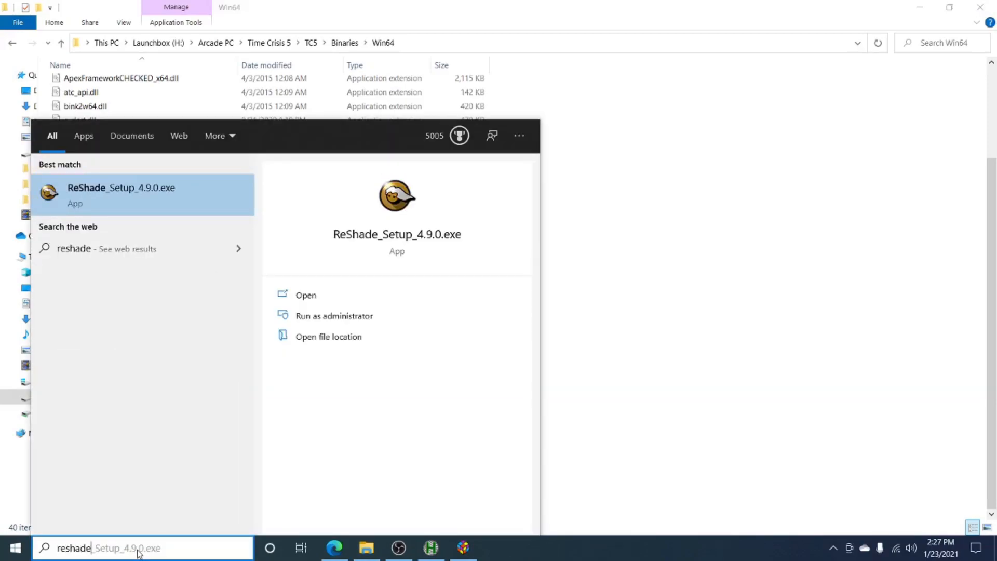
click(120, 194)
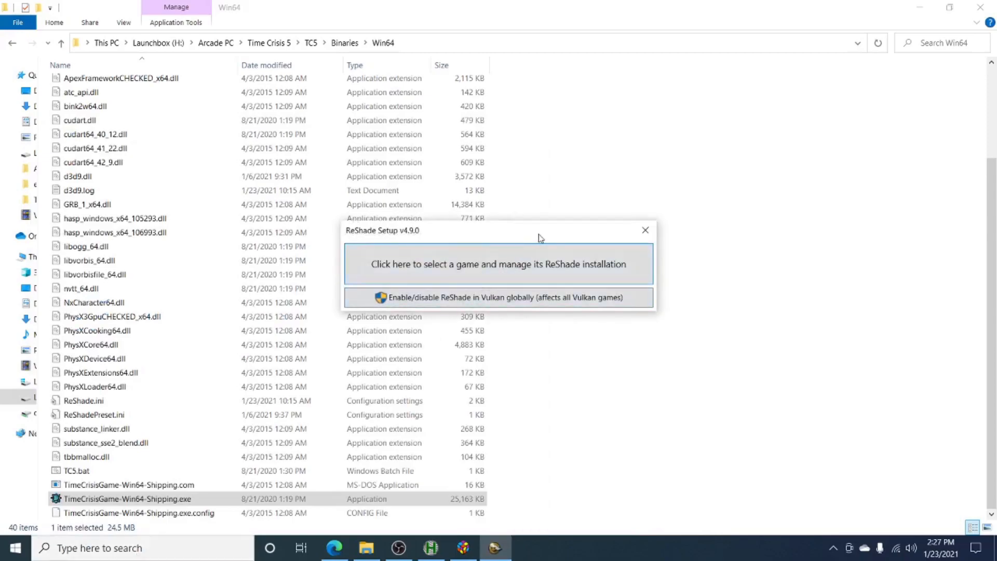
mouse_move(521, 272)
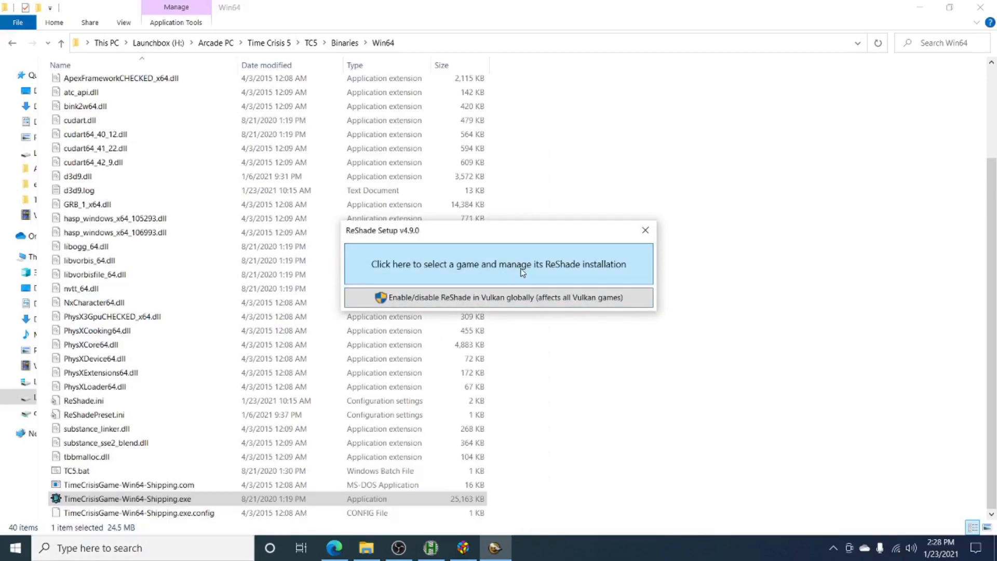
click(498, 264)
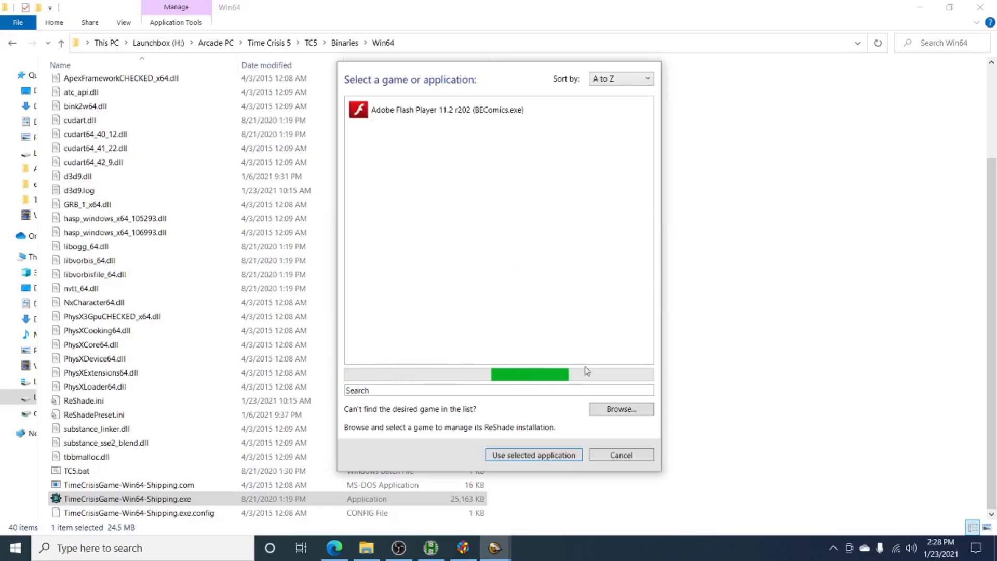
click(620, 410)
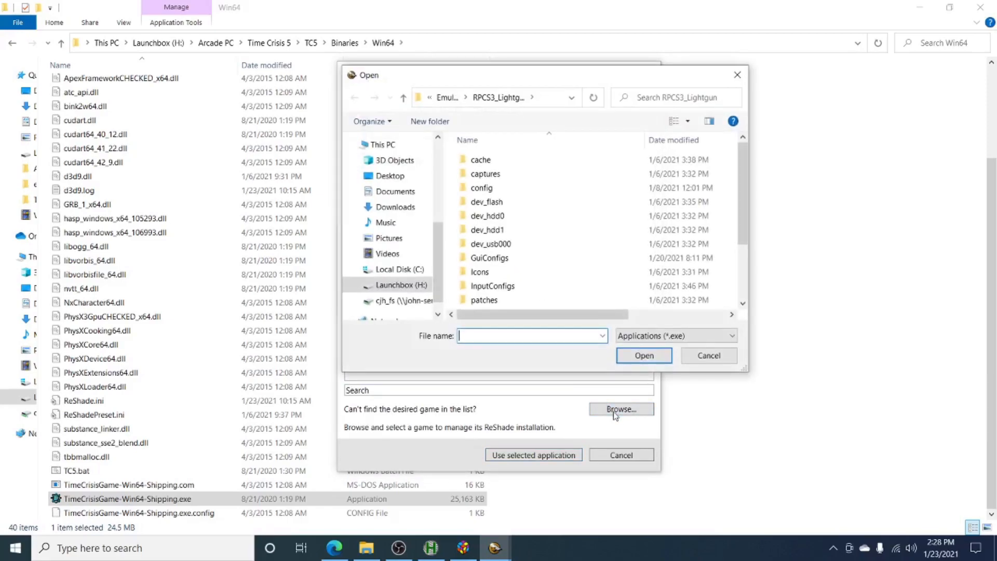
Select TimeCrisisGame-Win64-Shipping.exe under Time Crisis 5\TC5\Binaries\Win64, revealing the existing ReShade install
click(447, 98)
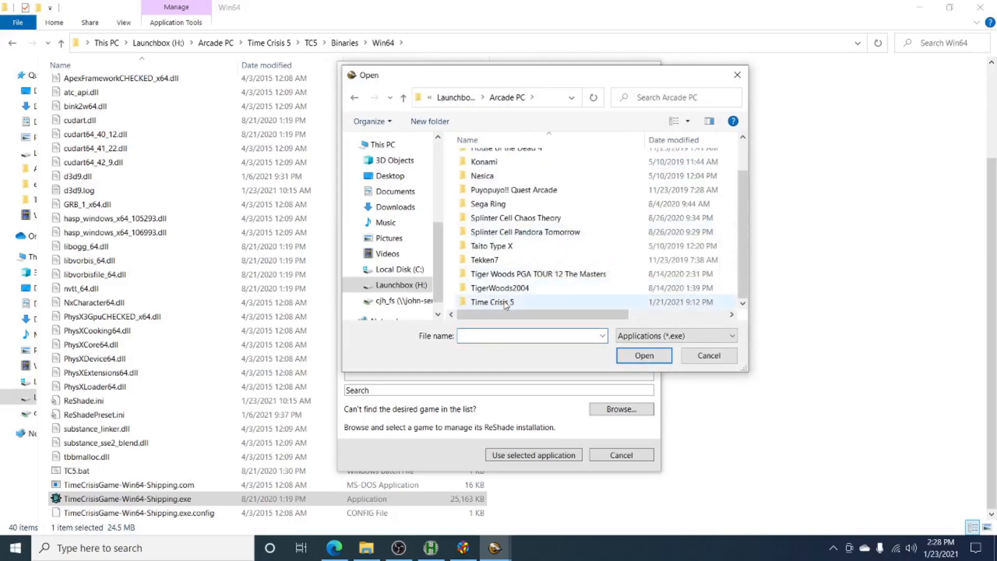
double_click(493, 301)
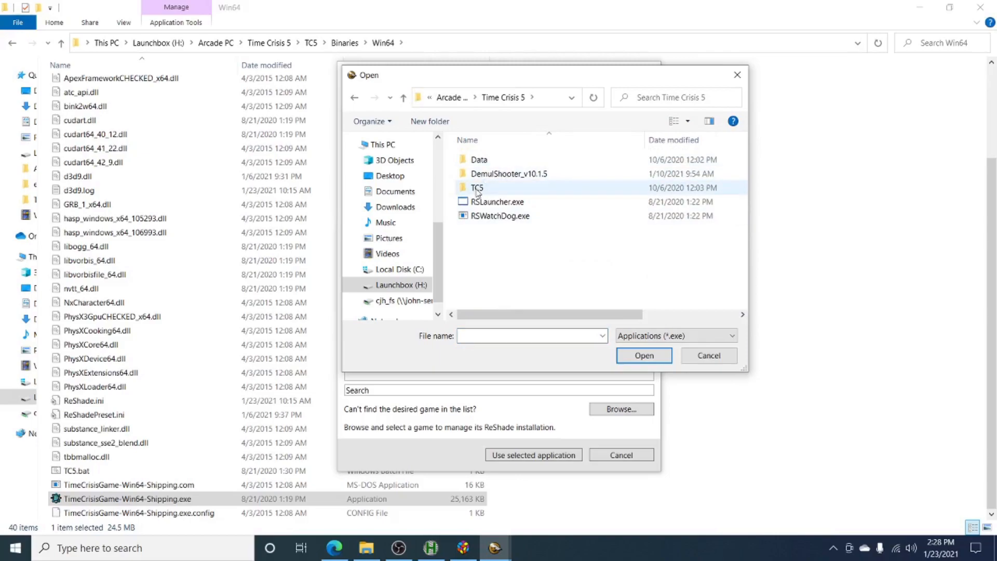
double_click(477, 188)
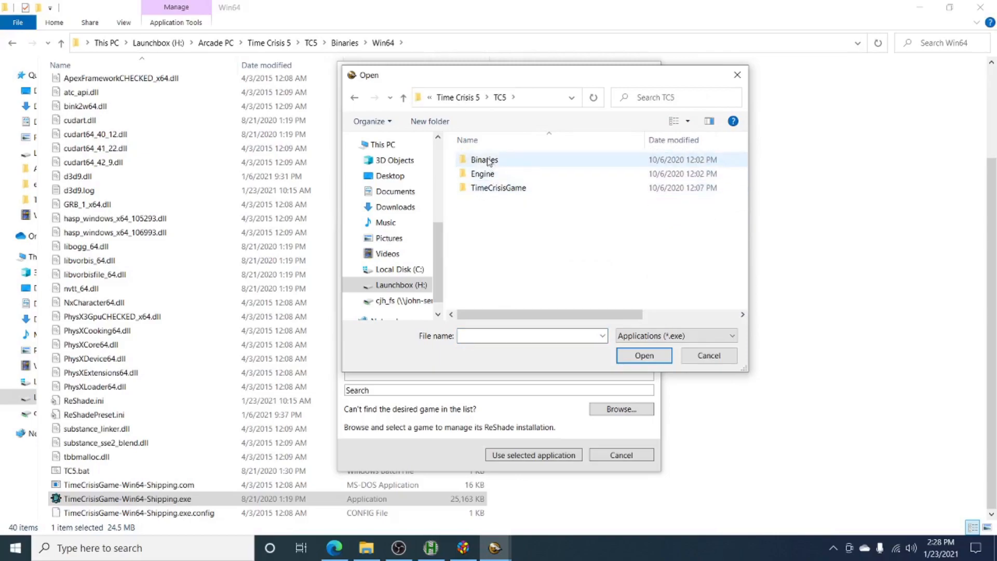
double_click(484, 160)
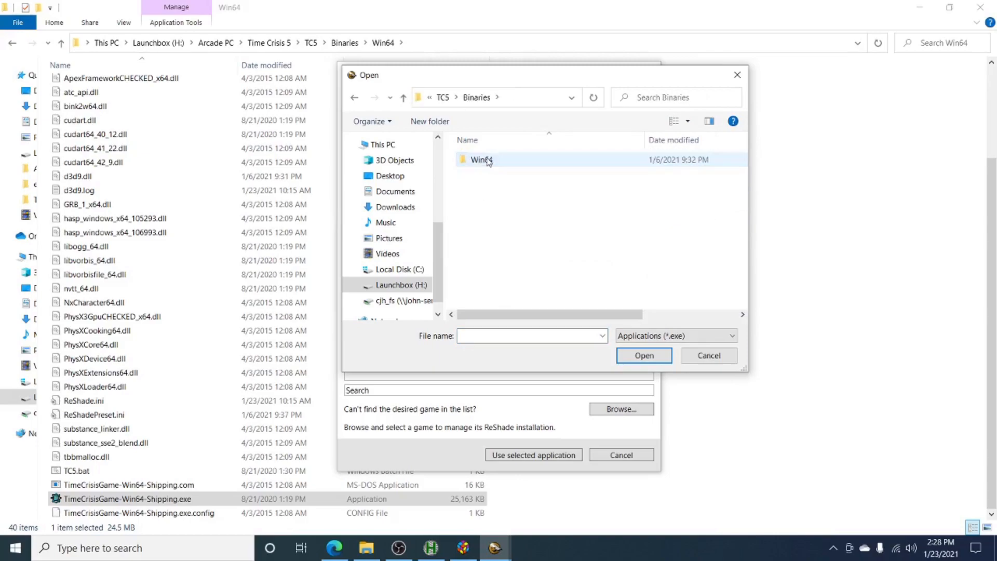
double_click(481, 160)
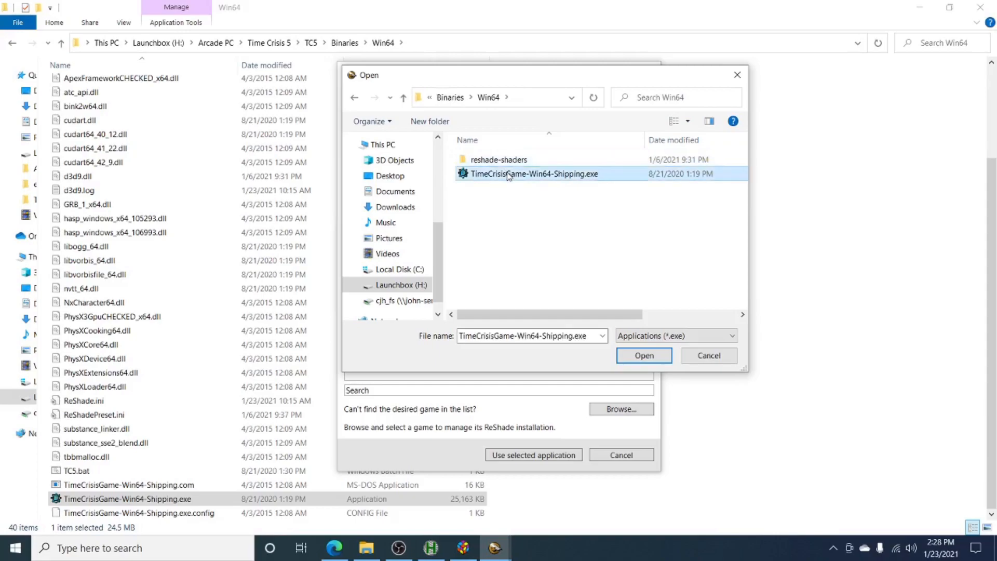
click(643, 355)
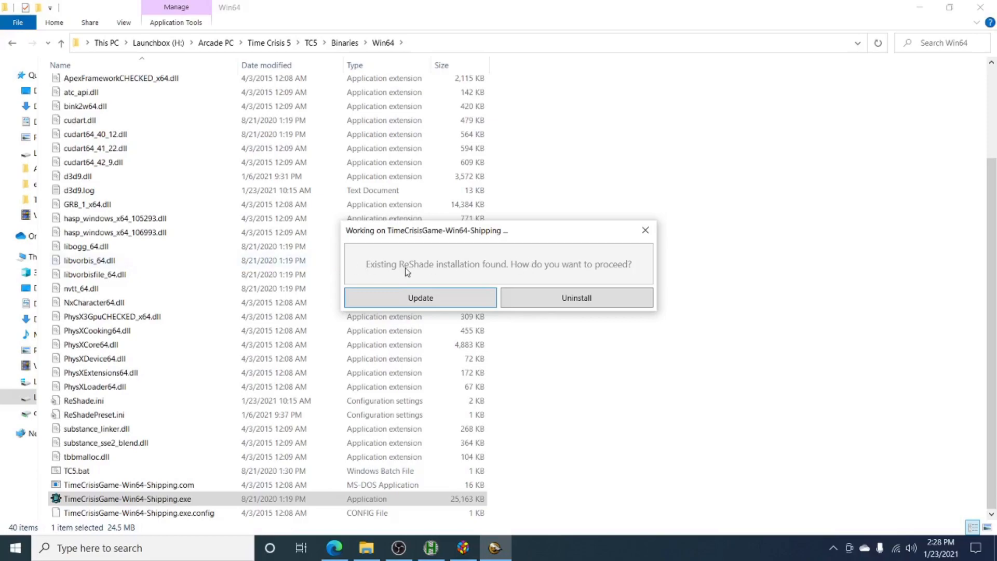
mouse_move(473, 276)
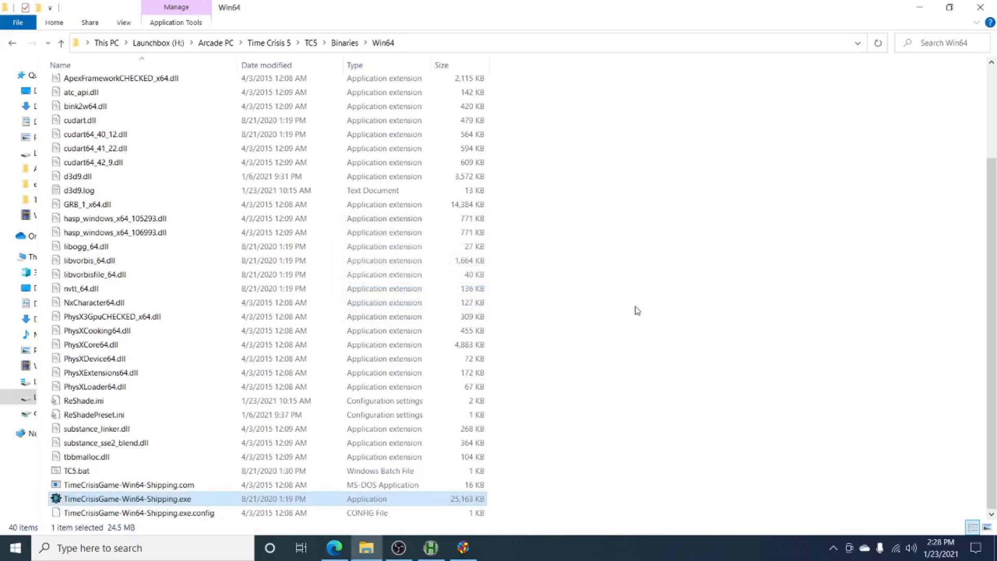
Launch Time Crisis 5 from LaunchBox and show the ReShade overlay with the Border effect enabled
click(463, 548)
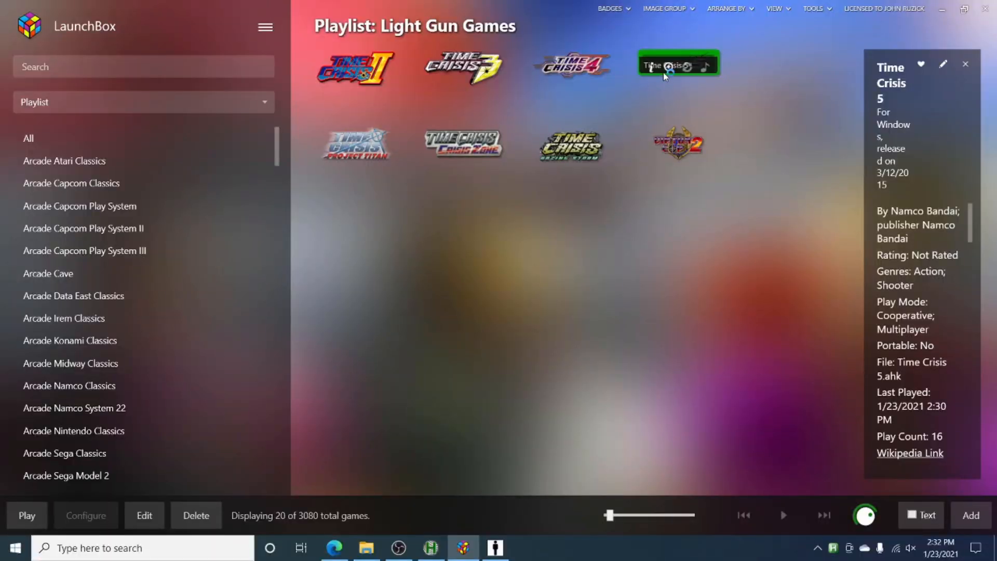
double_click(677, 64)
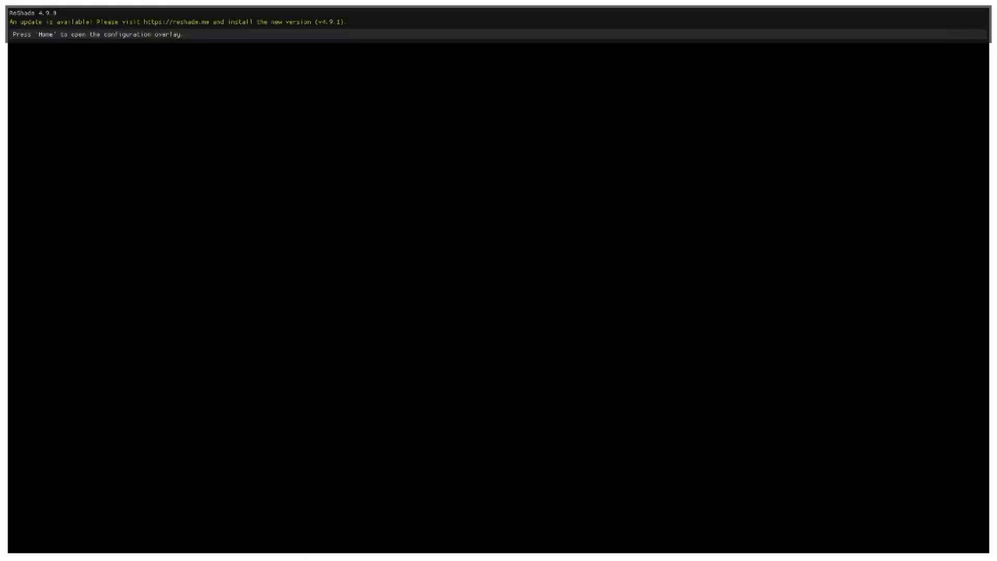
key(Home)
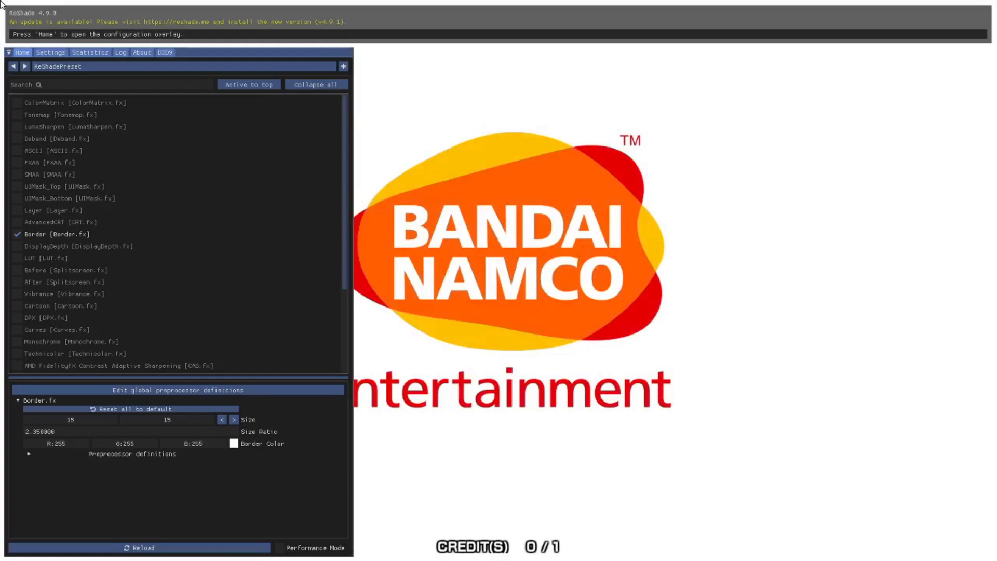